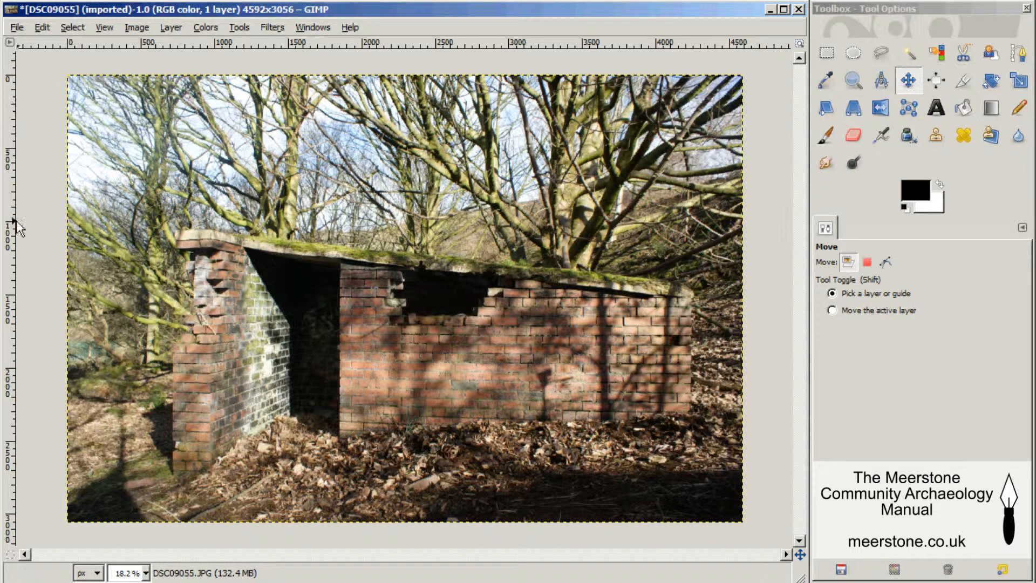
mouse_move(7, 209)
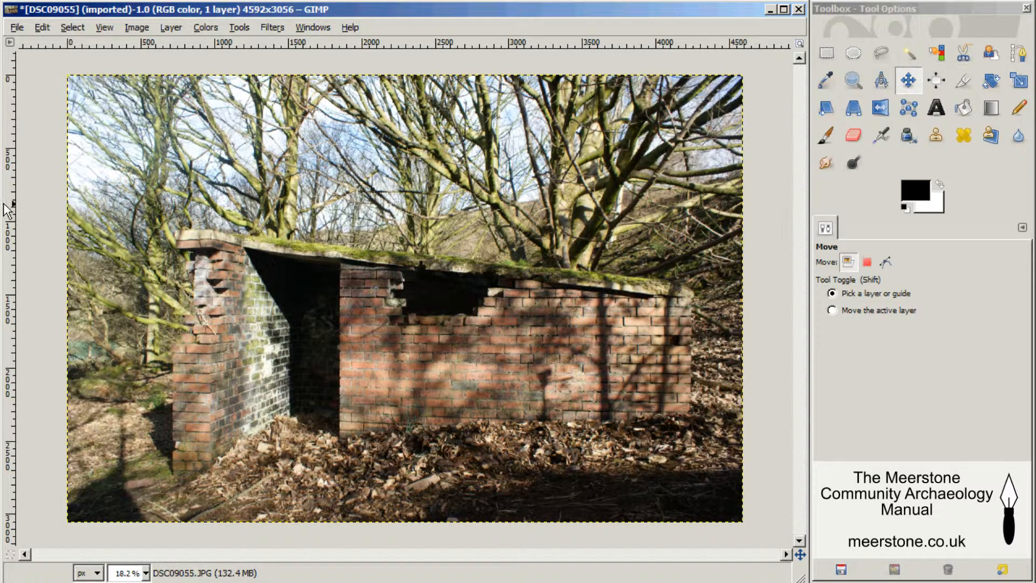
mouse_move(618, 332)
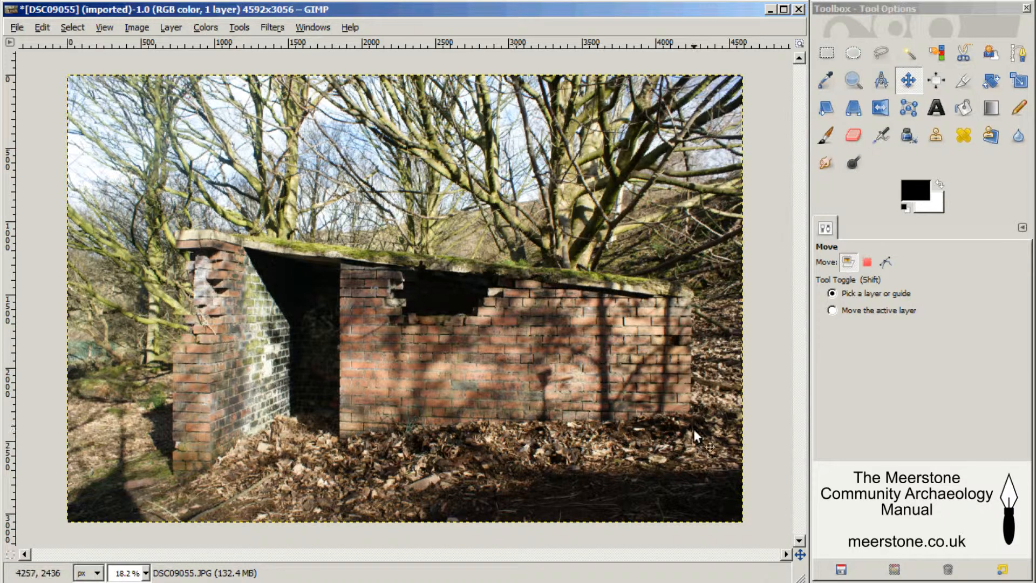
mouse_move(404, 425)
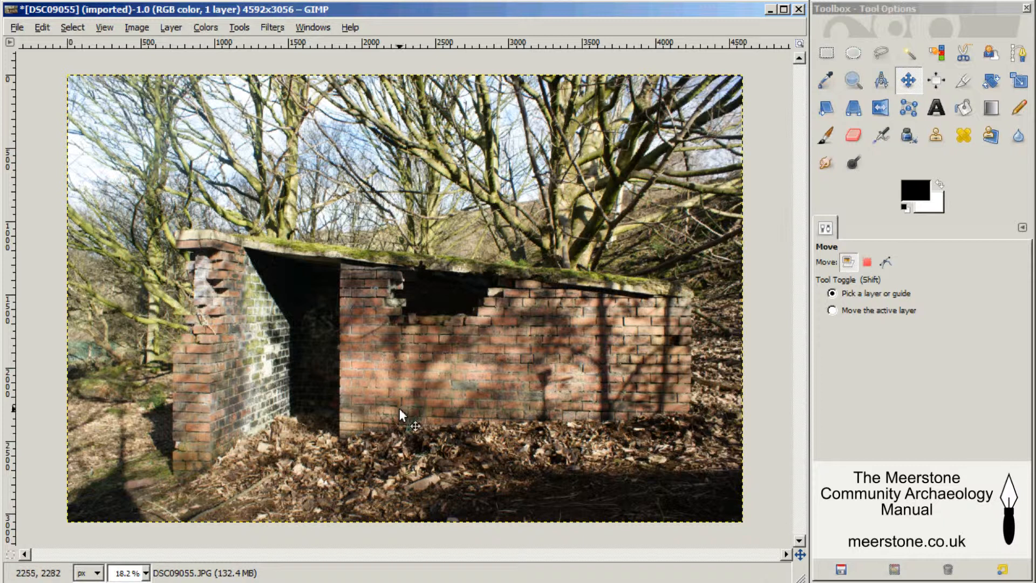
mouse_move(409, 417)
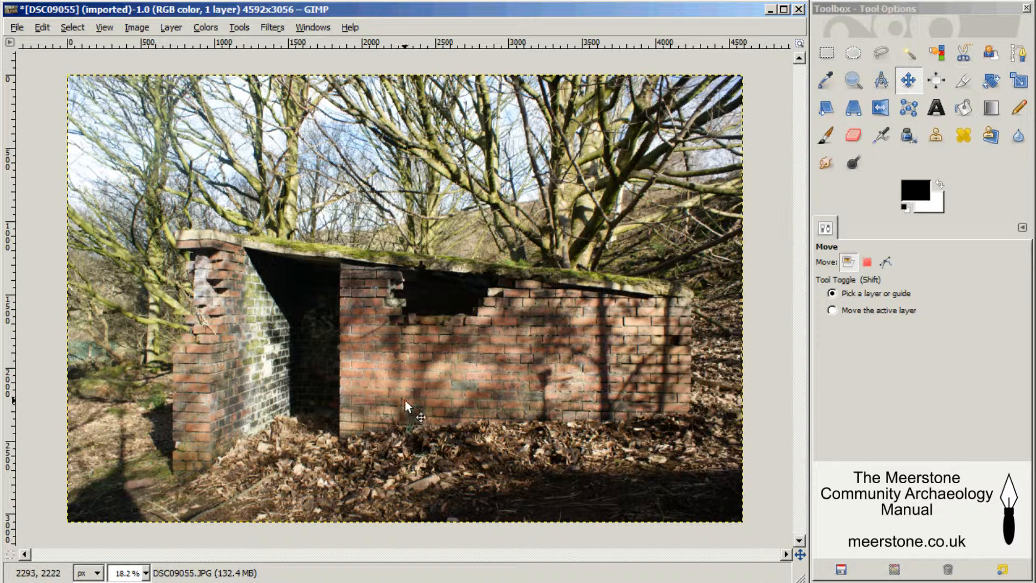
mouse_move(222, 352)
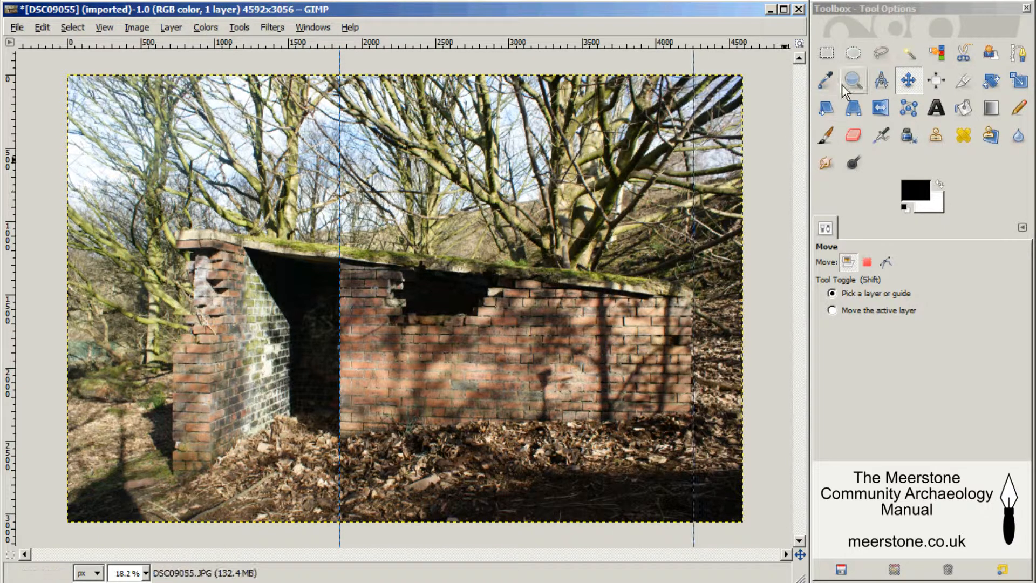
Zoom in on the wall's left edge and position the vertical guides on the wall corners
click(854, 80)
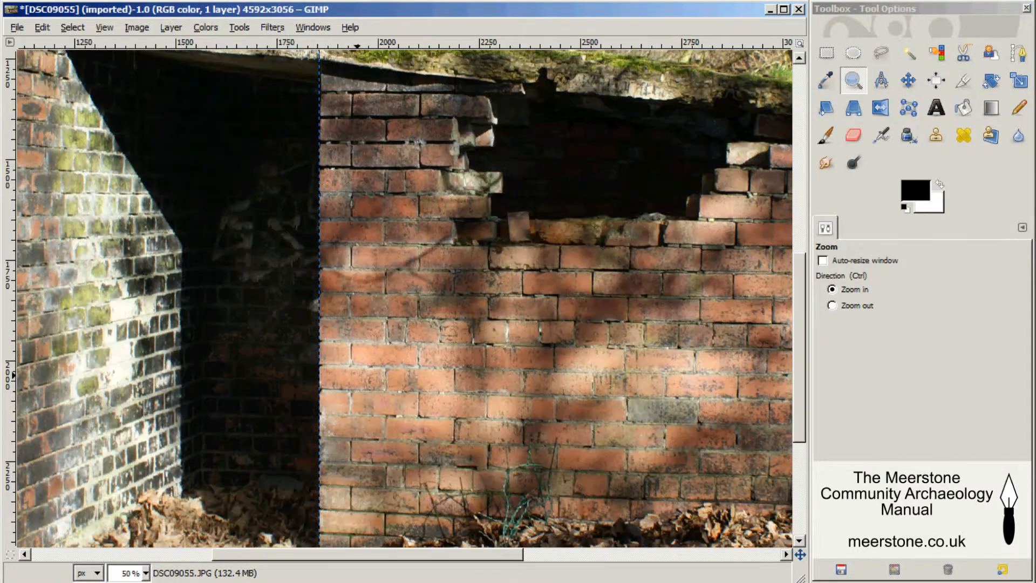
click(361, 357)
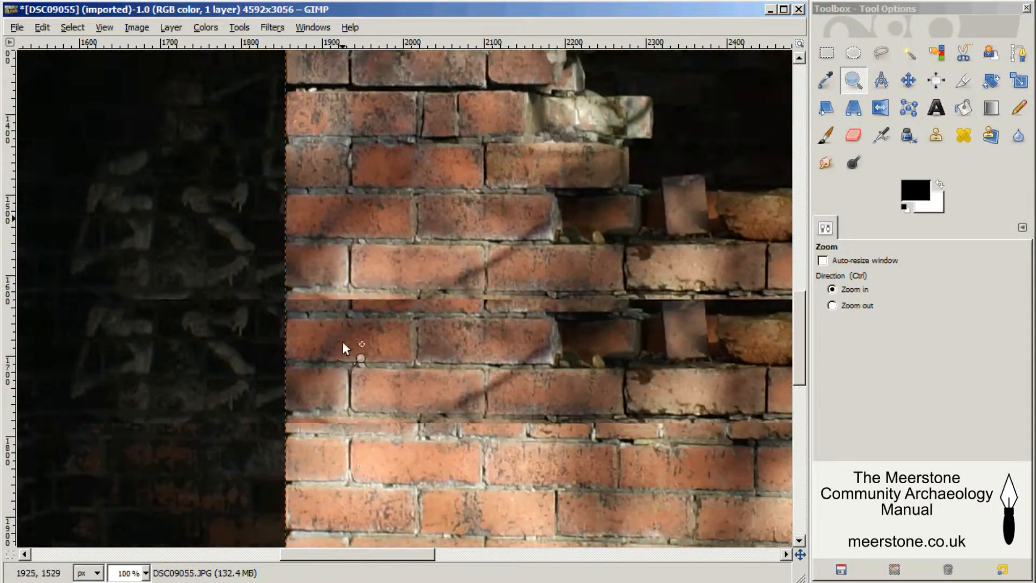
scroll(down, 3)
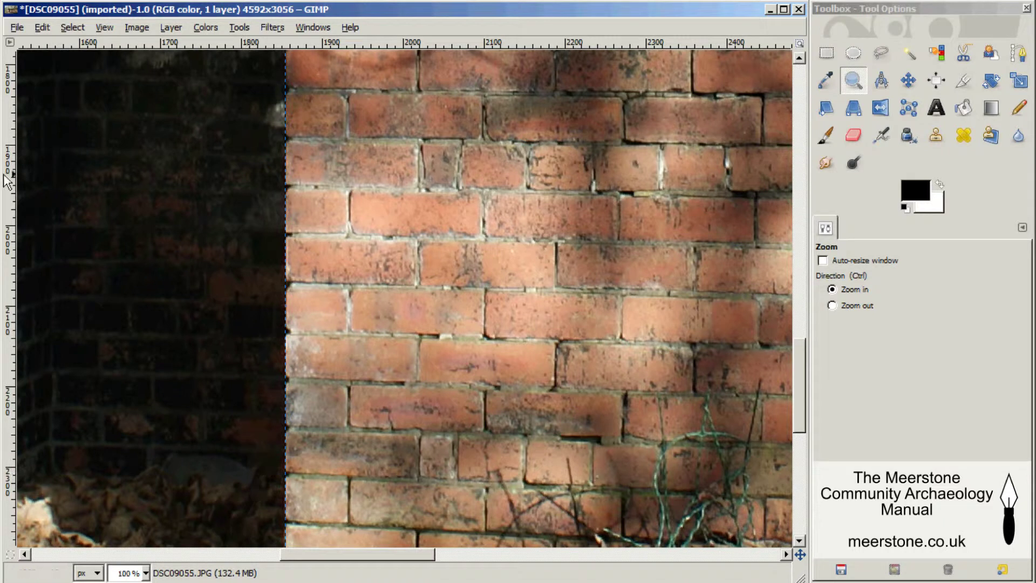
click(909, 80)
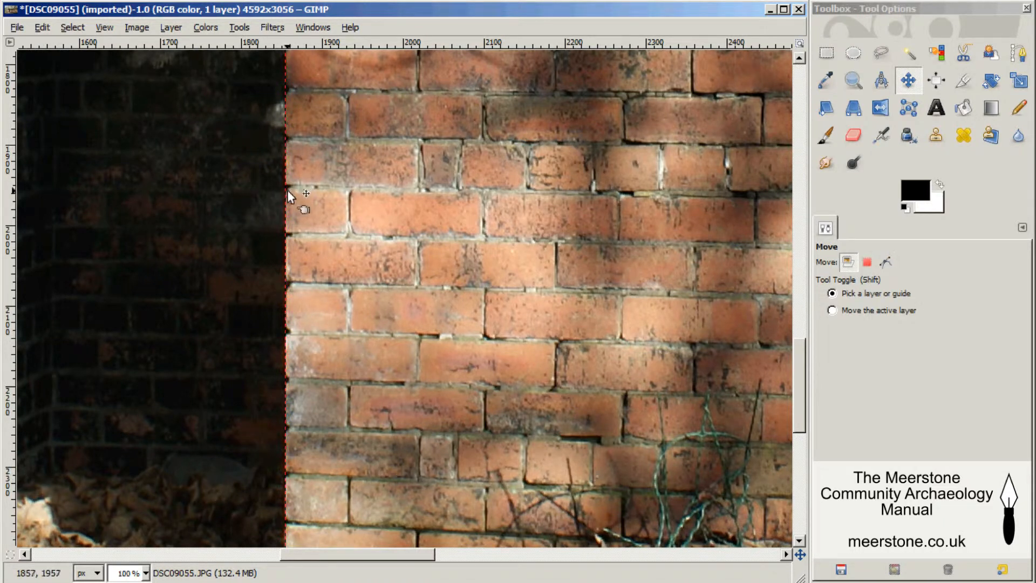
mouse_move(292, 242)
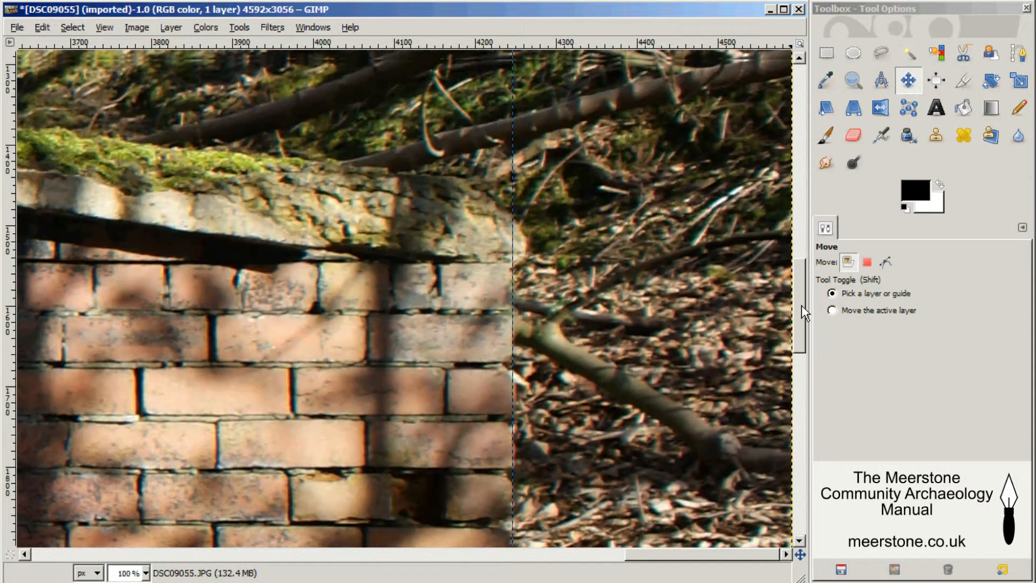
scroll(left, 3)
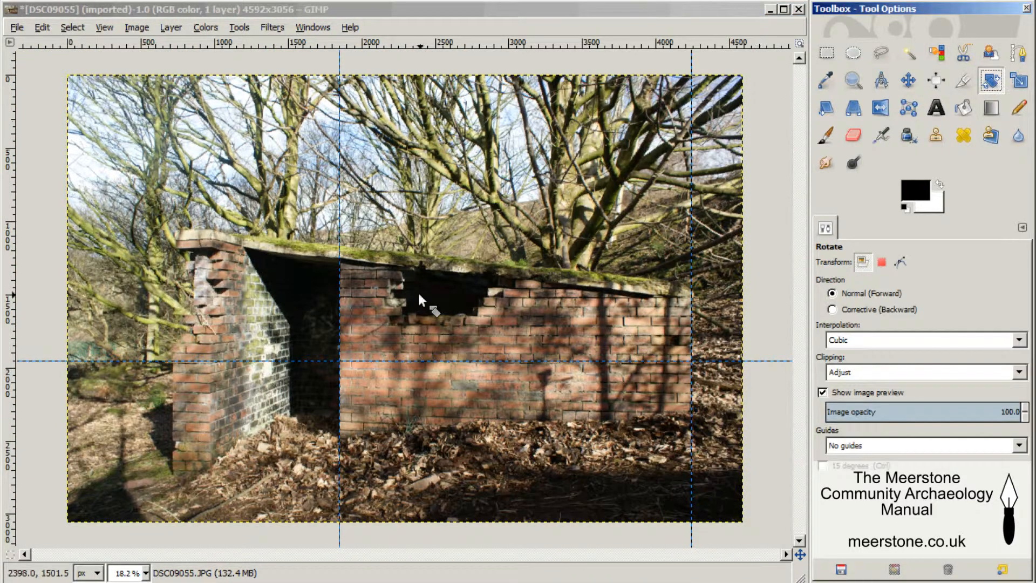
Rotate the photo by -0.50 degrees and zoom in on the wall's left edge
click(420, 301)
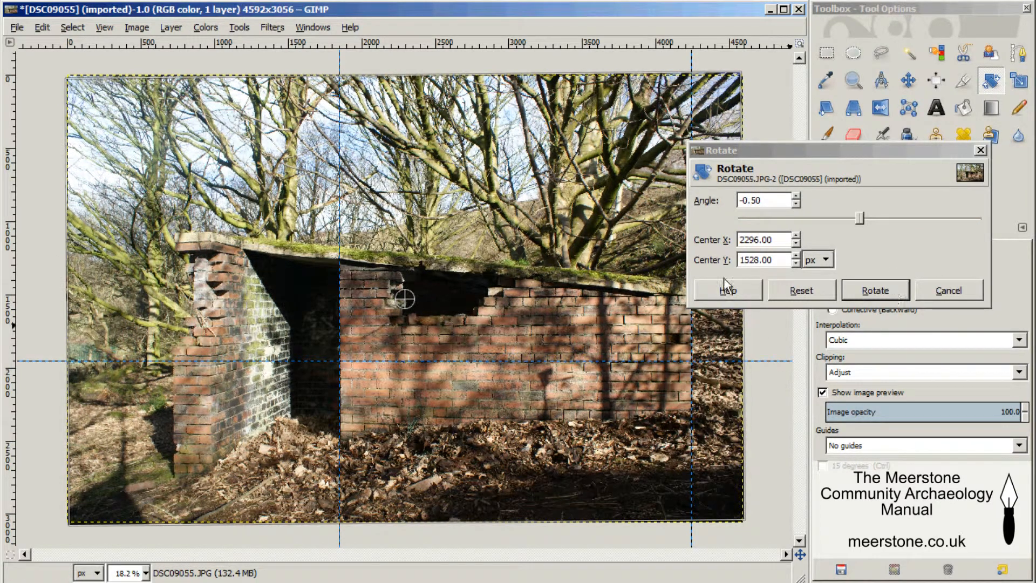
click(876, 290)
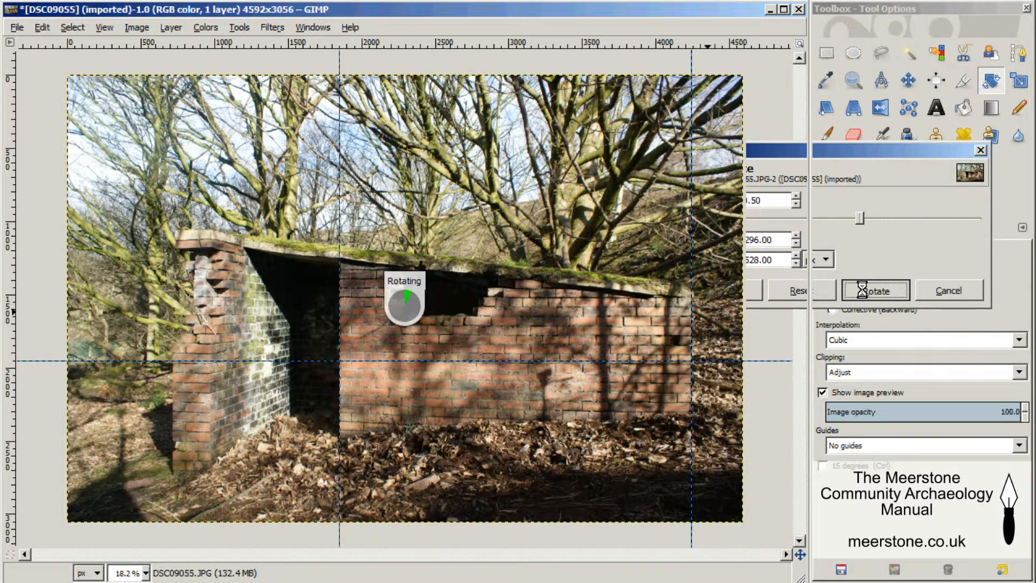
click(876, 290)
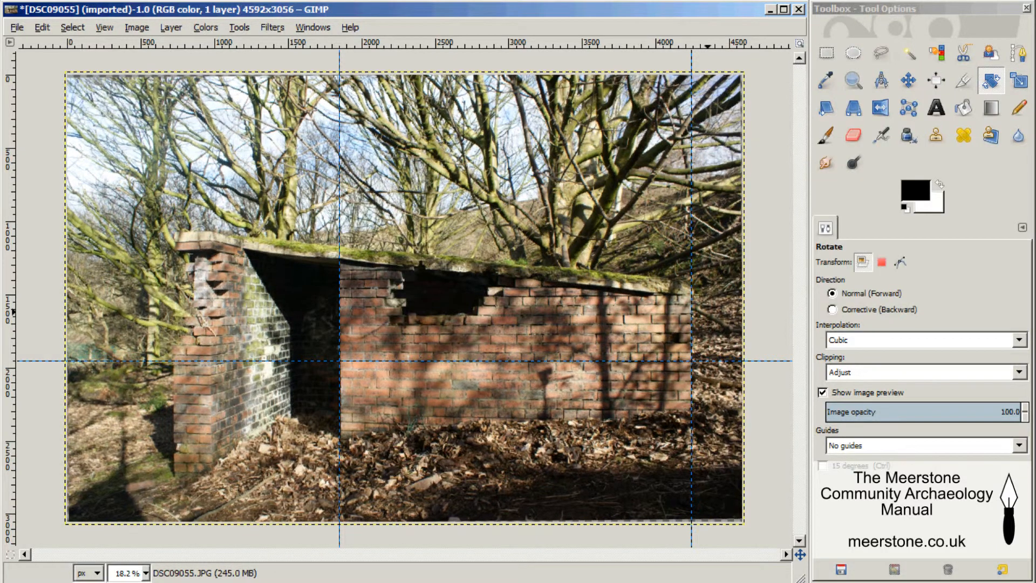
click(852, 80)
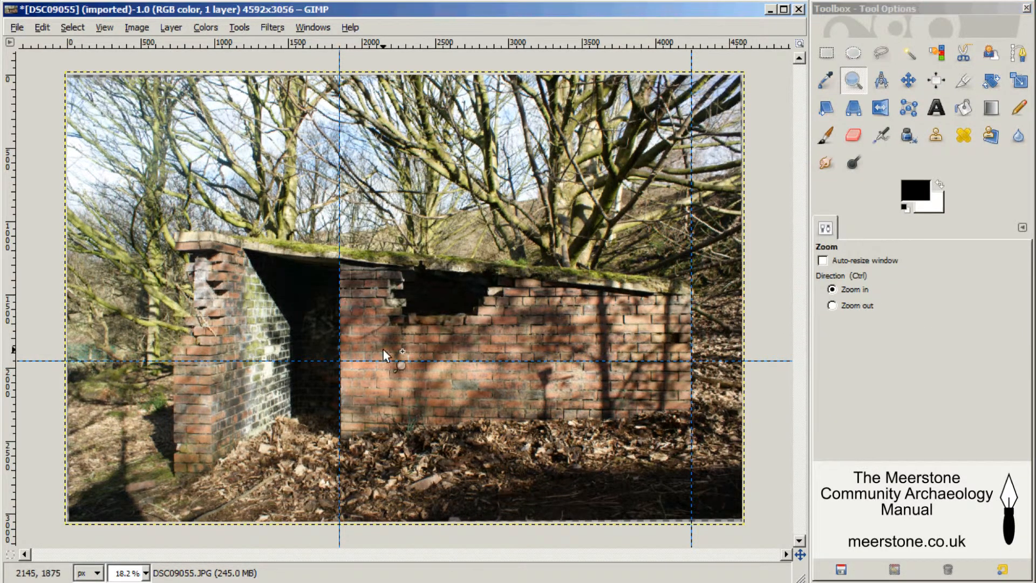
click(384, 356)
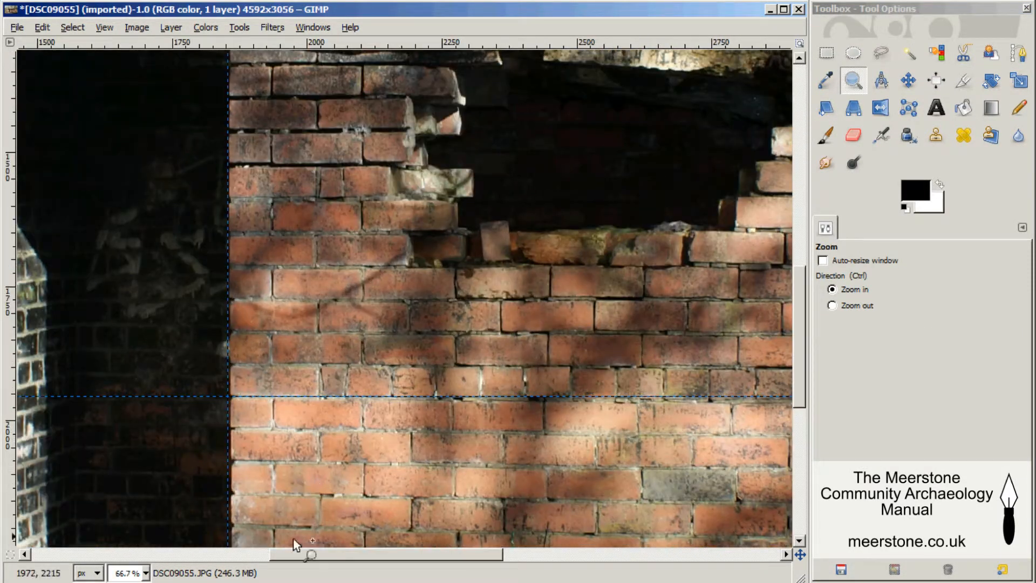
Apply a further -0.23 degree rotation to the photo
scroll(right, 3)
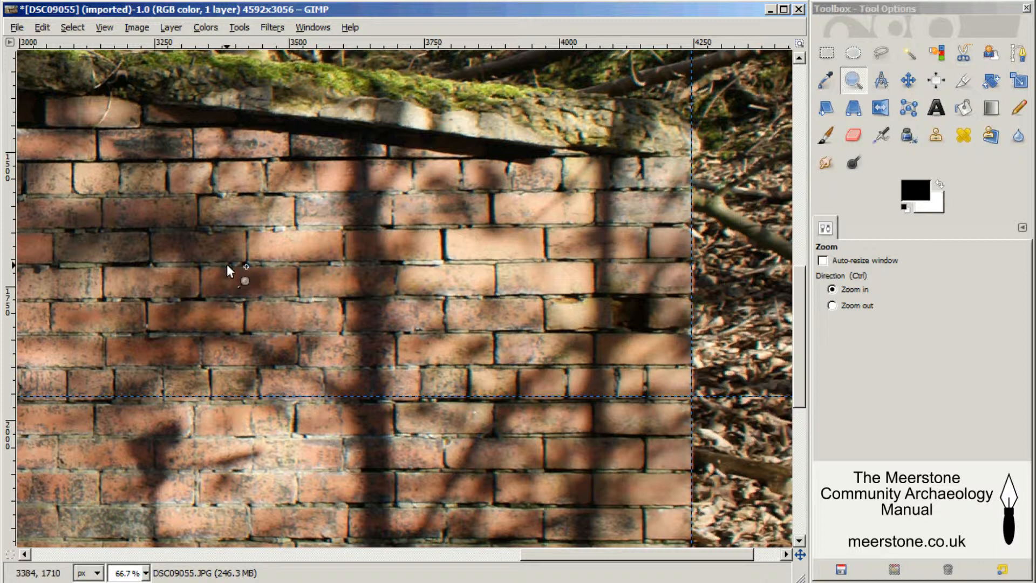
click(990, 83)
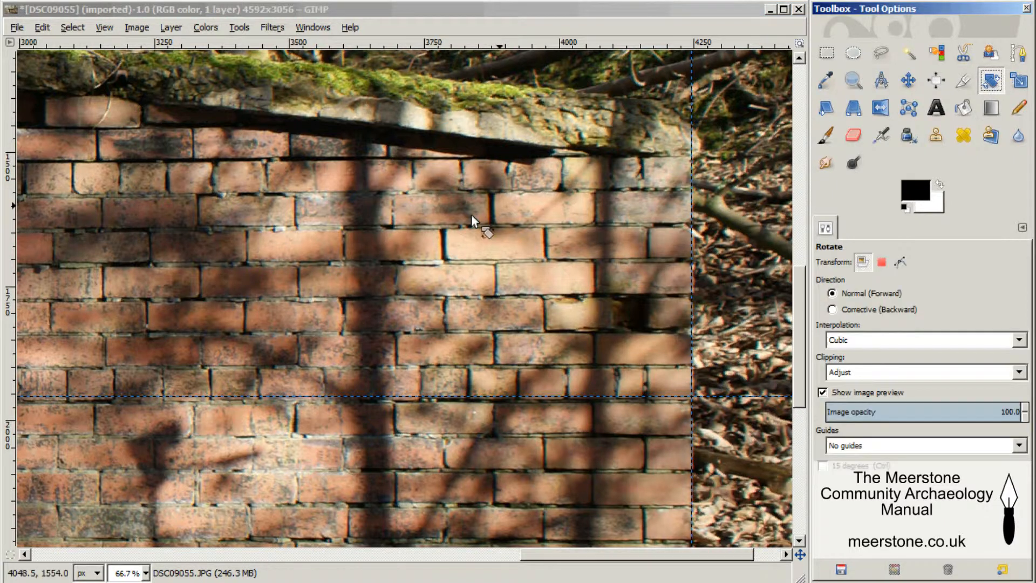
click(476, 224)
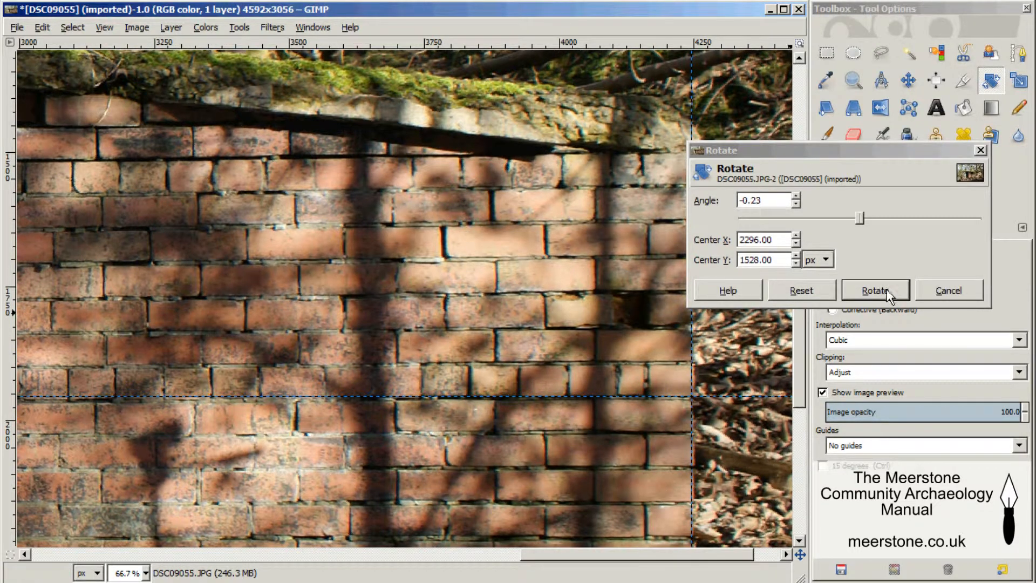
click(876, 290)
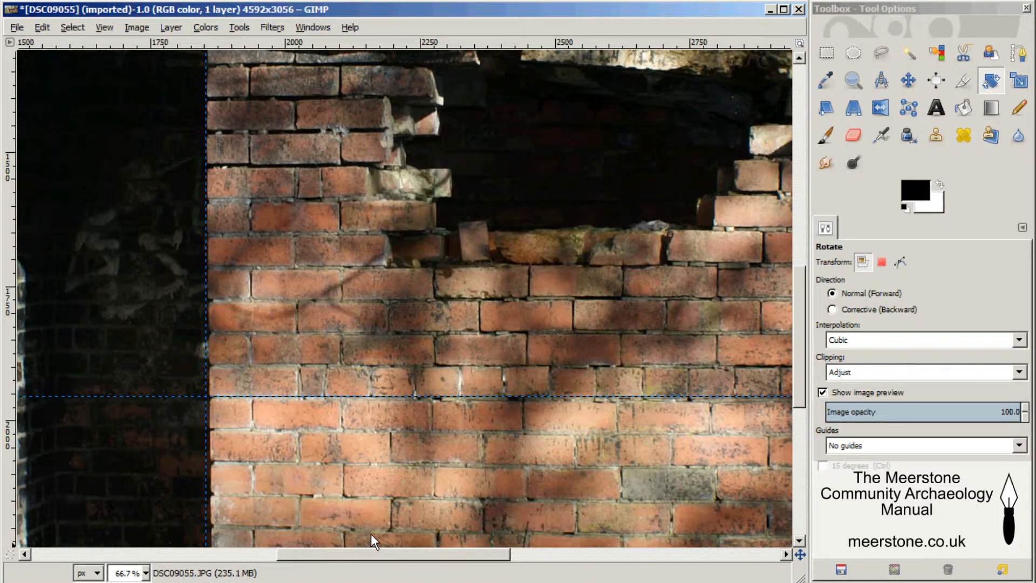
scroll(down, 3)
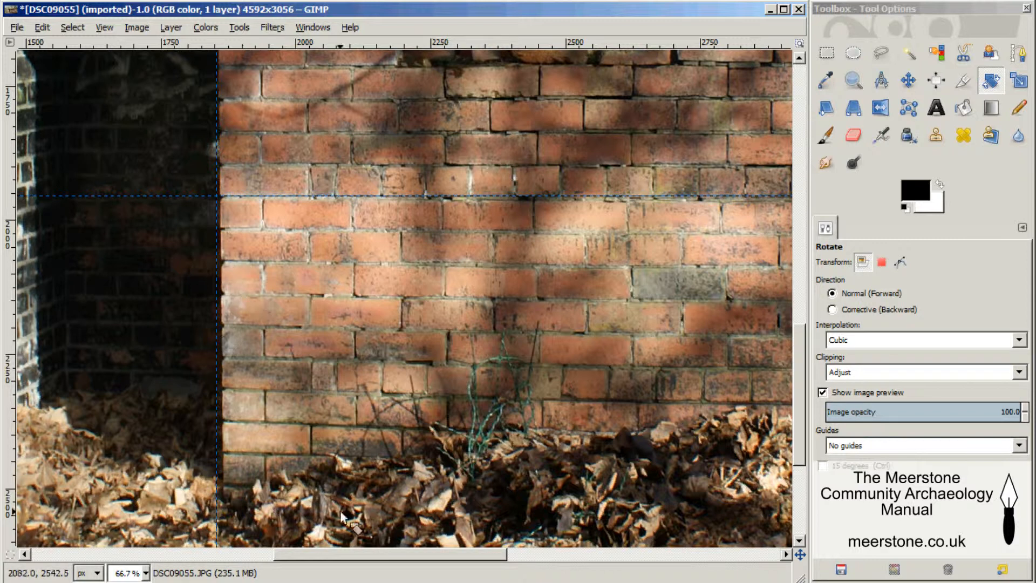
scroll(right, 3)
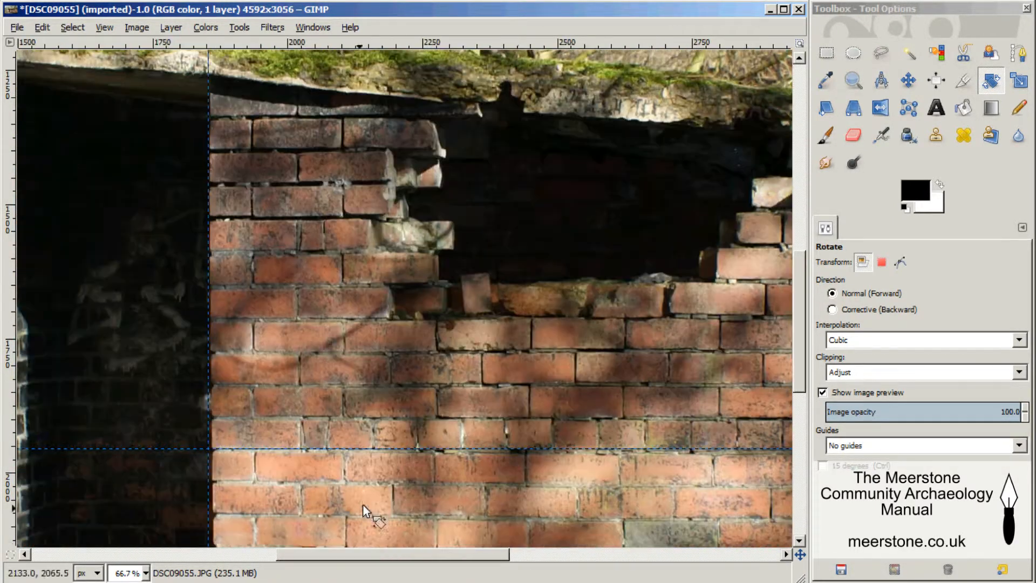
scroll(down, 3)
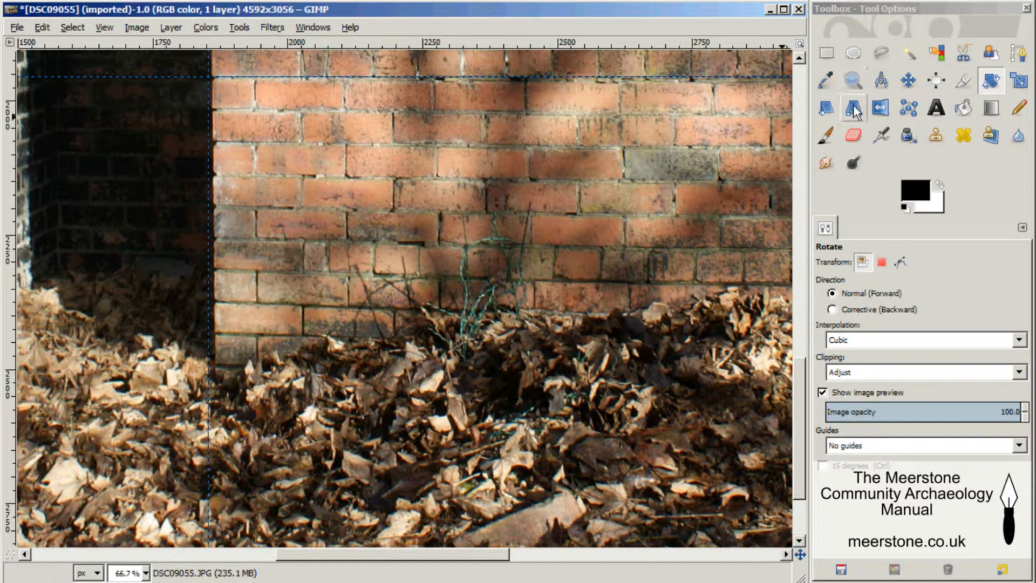
mouse_move(857, 111)
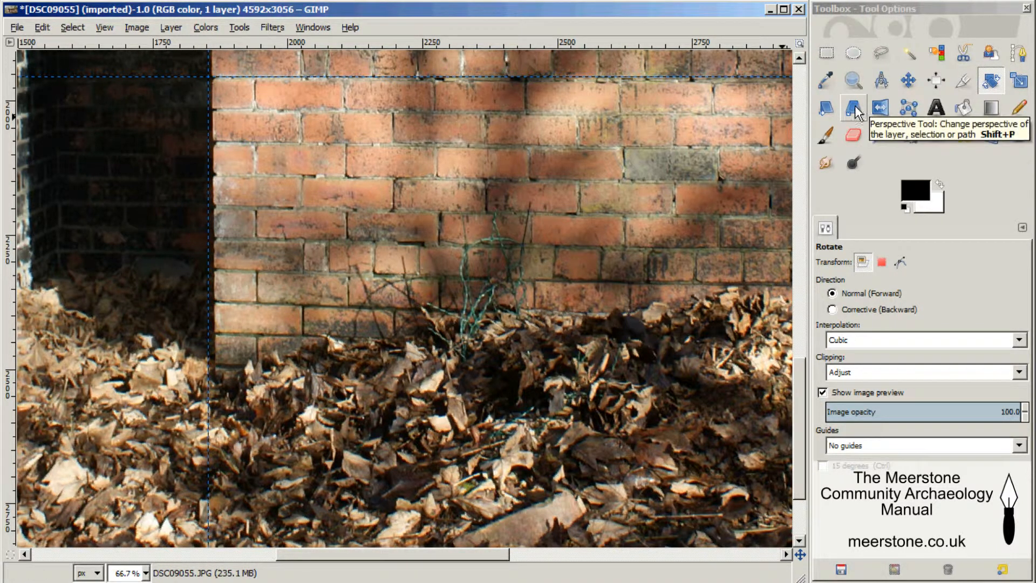
Apply a perspective transform that squares the brick wall against its guides
click(852, 109)
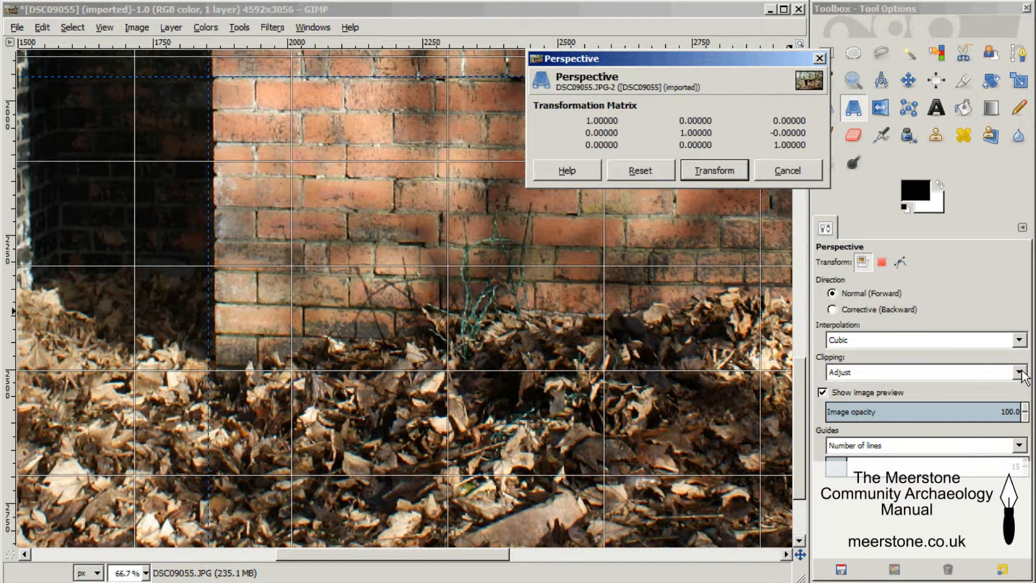
click(1021, 445)
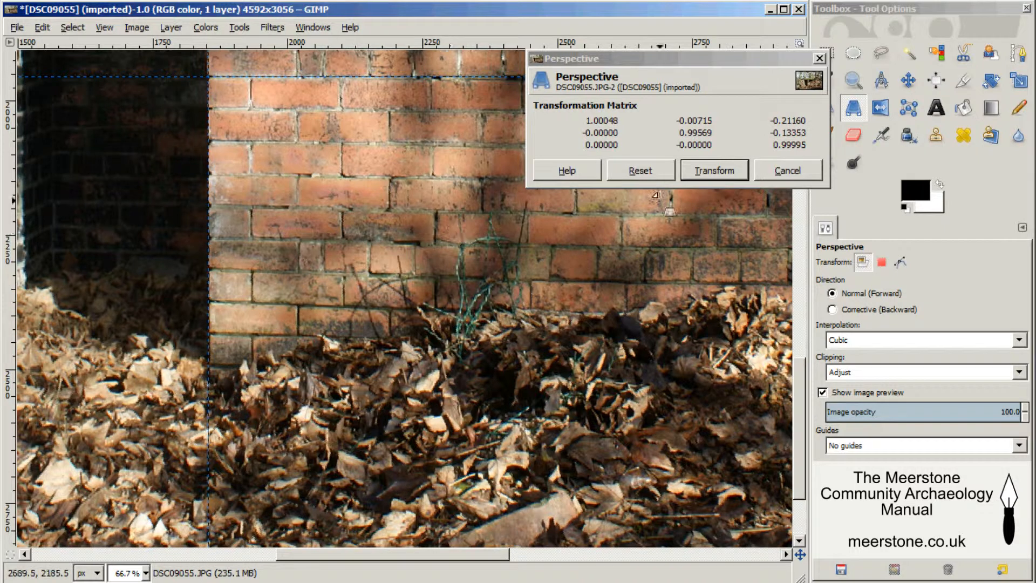
click(714, 170)
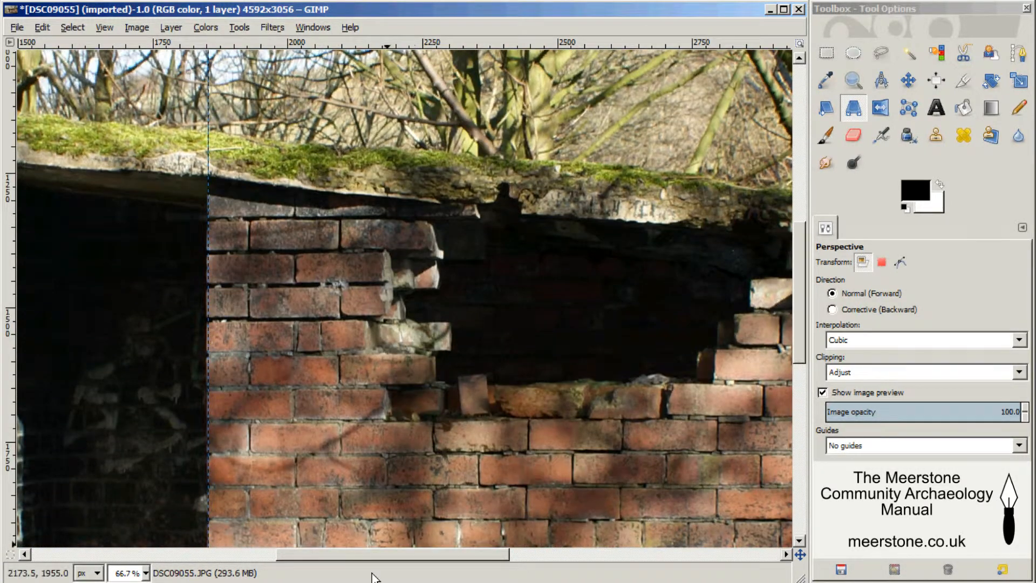
scroll(right, 3)
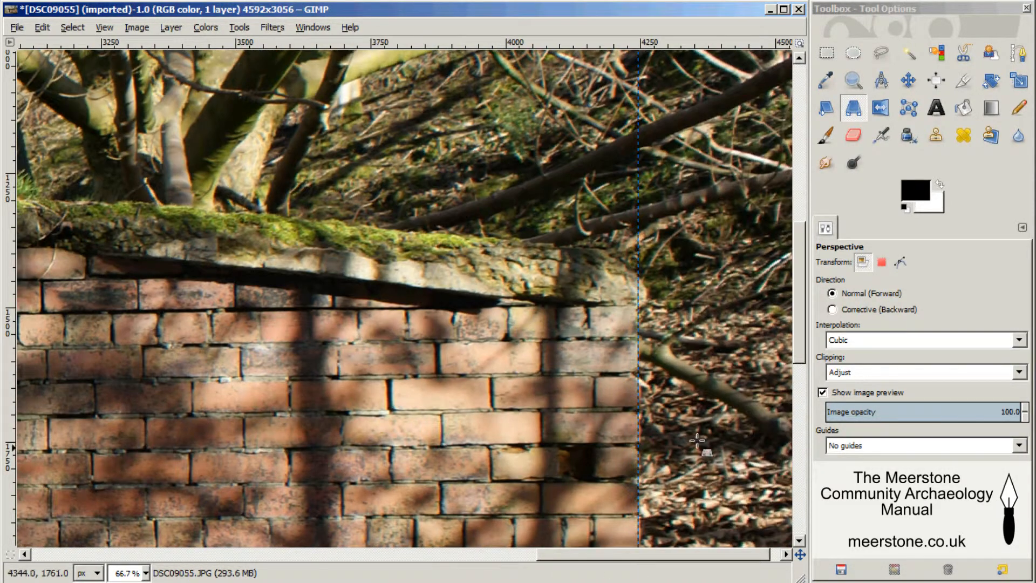
scroll(down, 3)
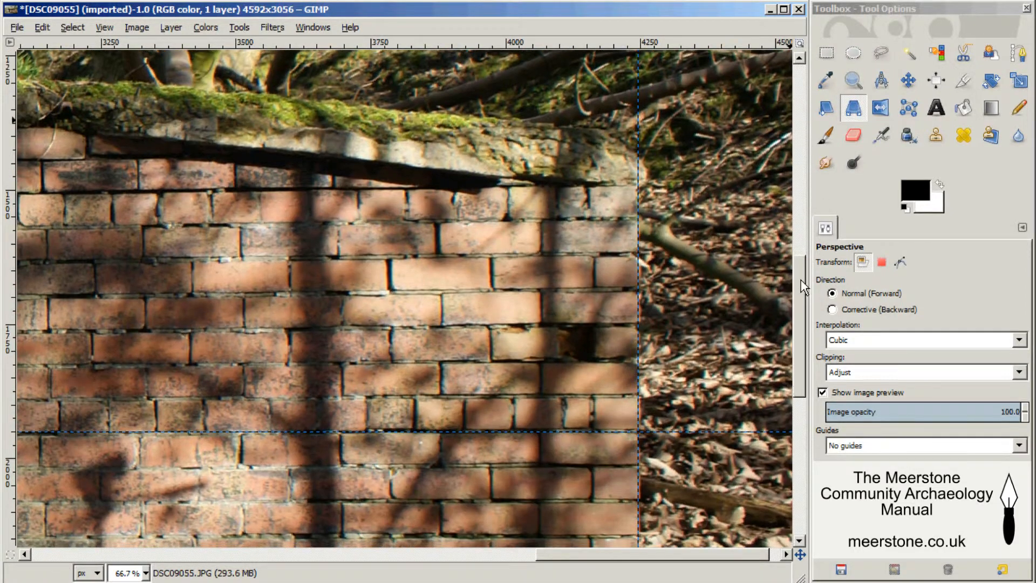
scroll(down, 3)
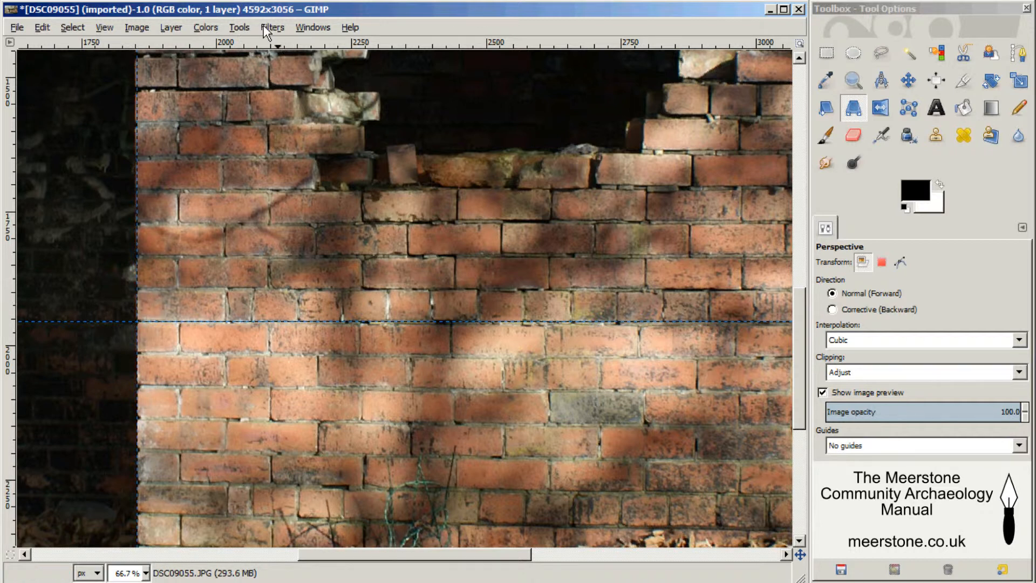
click(273, 28)
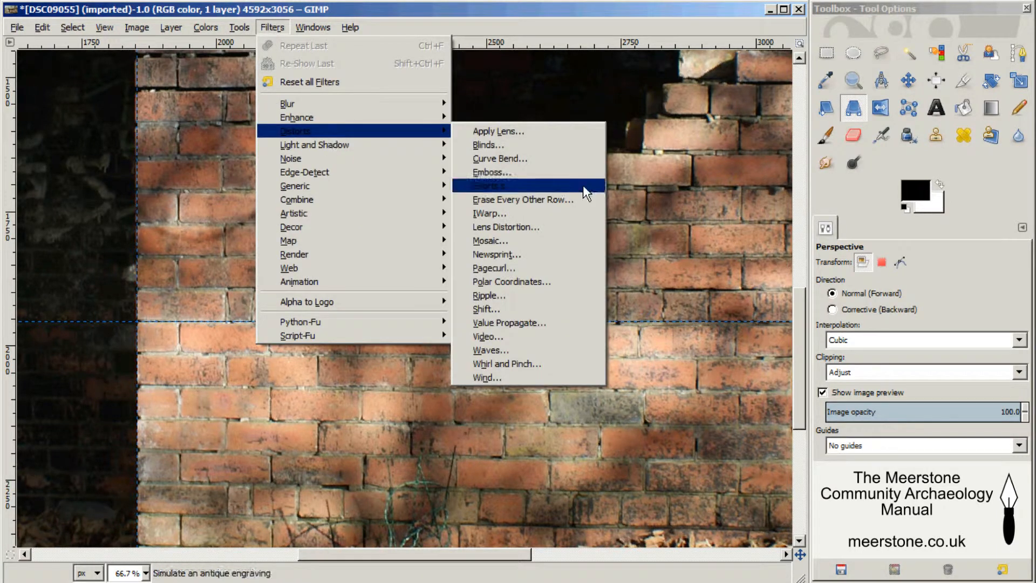
mouse_move(574, 296)
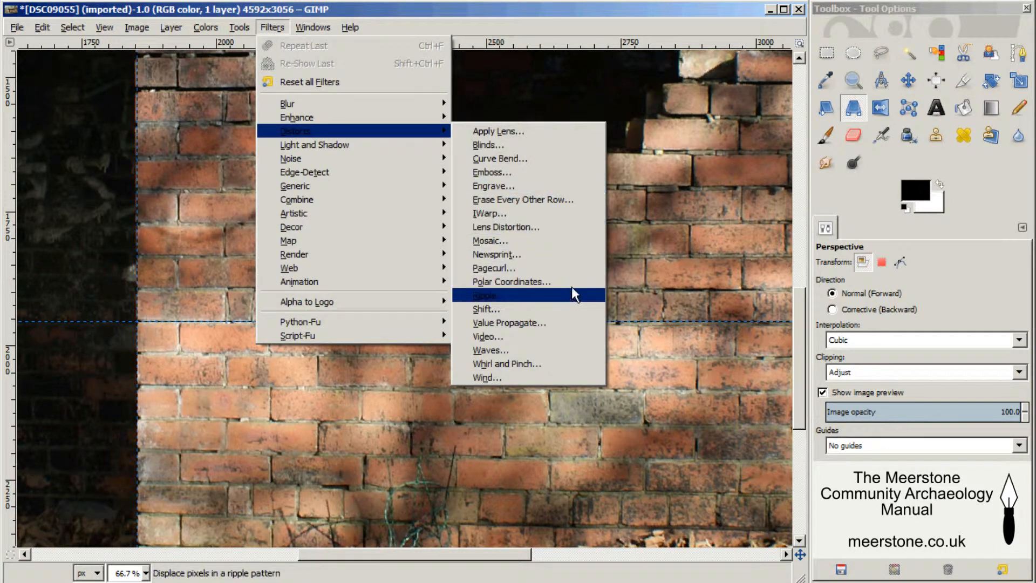
mouse_move(524, 229)
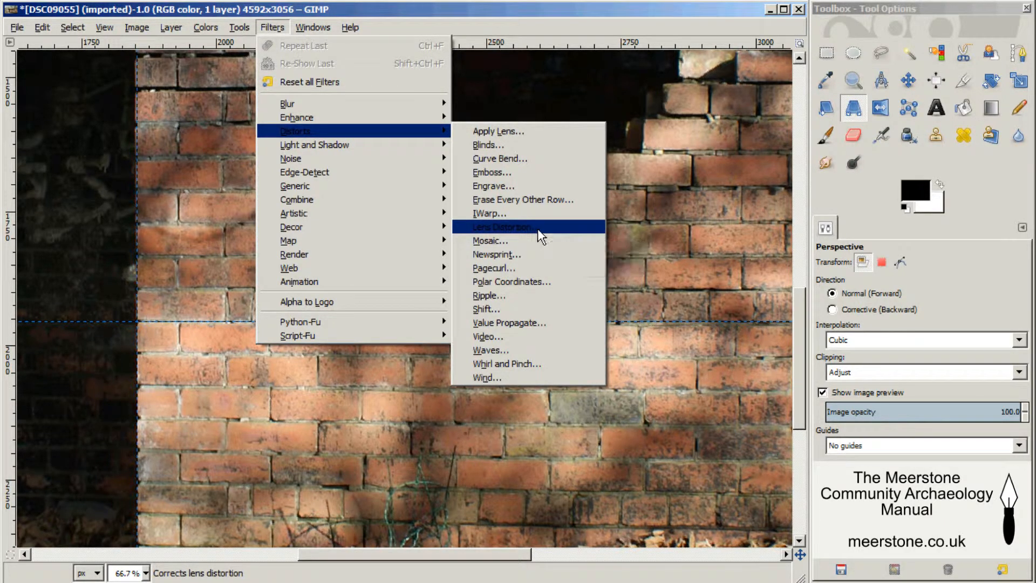
mouse_move(541, 235)
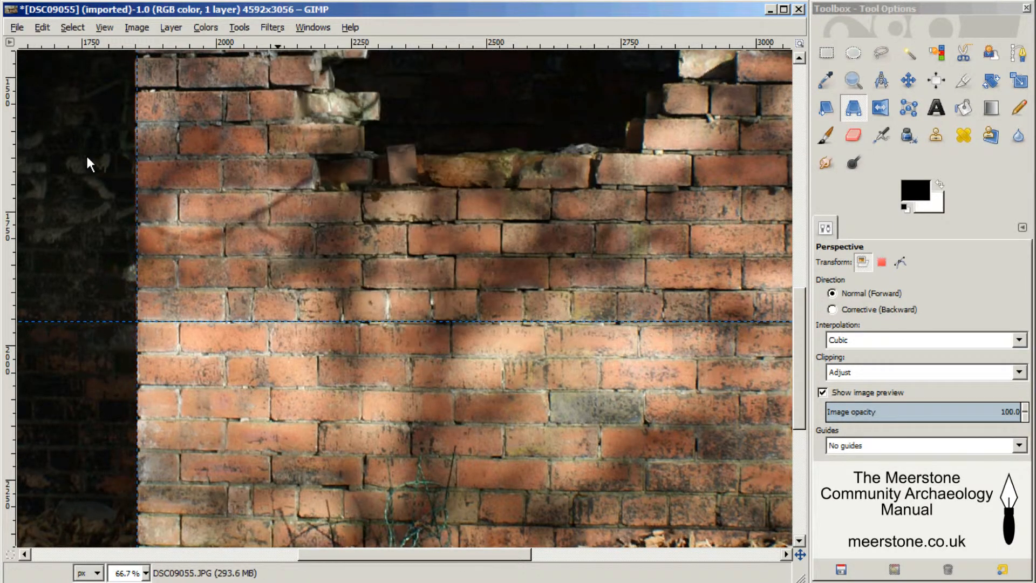
mouse_move(109, 156)
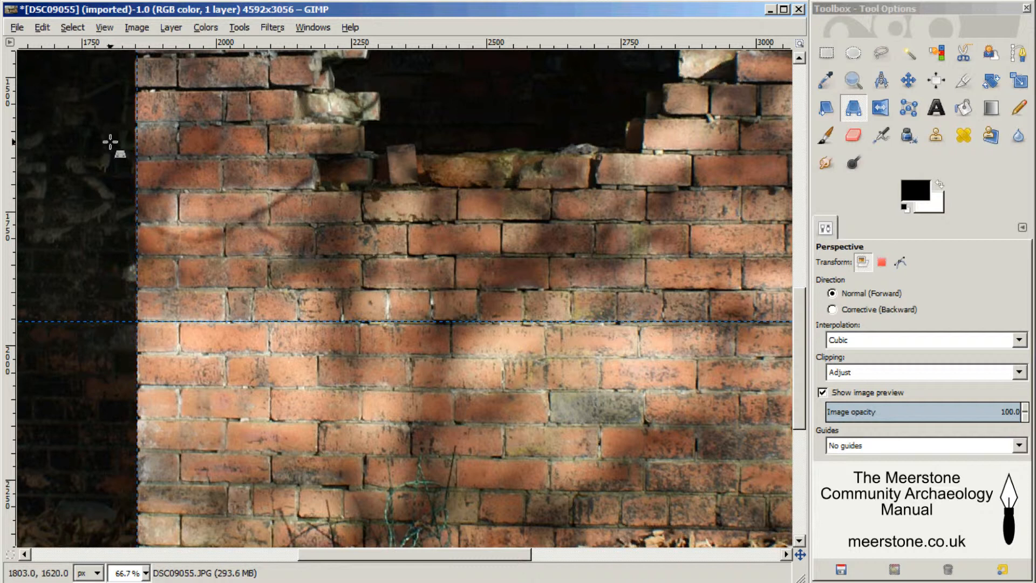
Scroll the view of the perspective-corrected wall photo
scroll(down, 3)
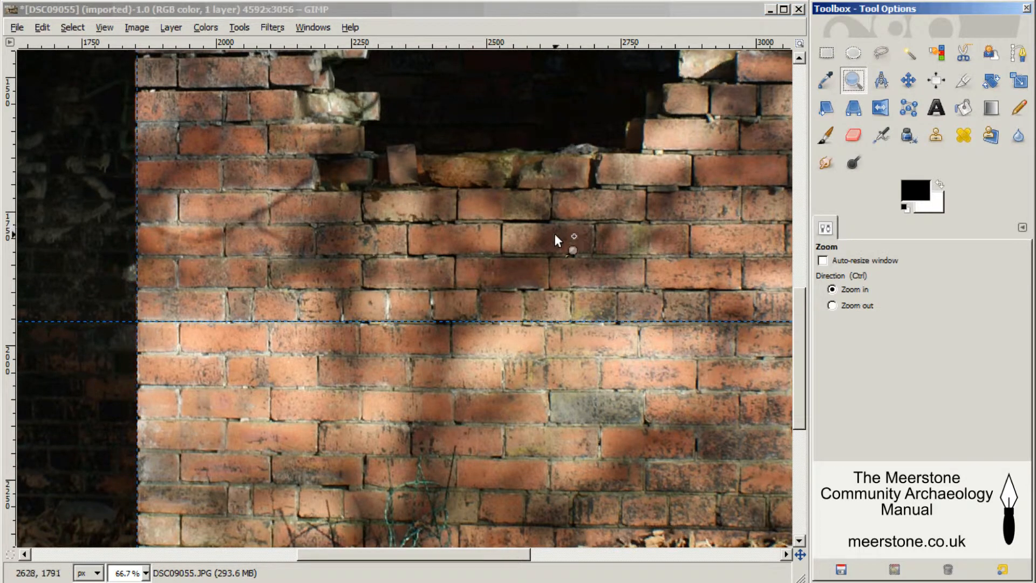
mouse_move(213, 294)
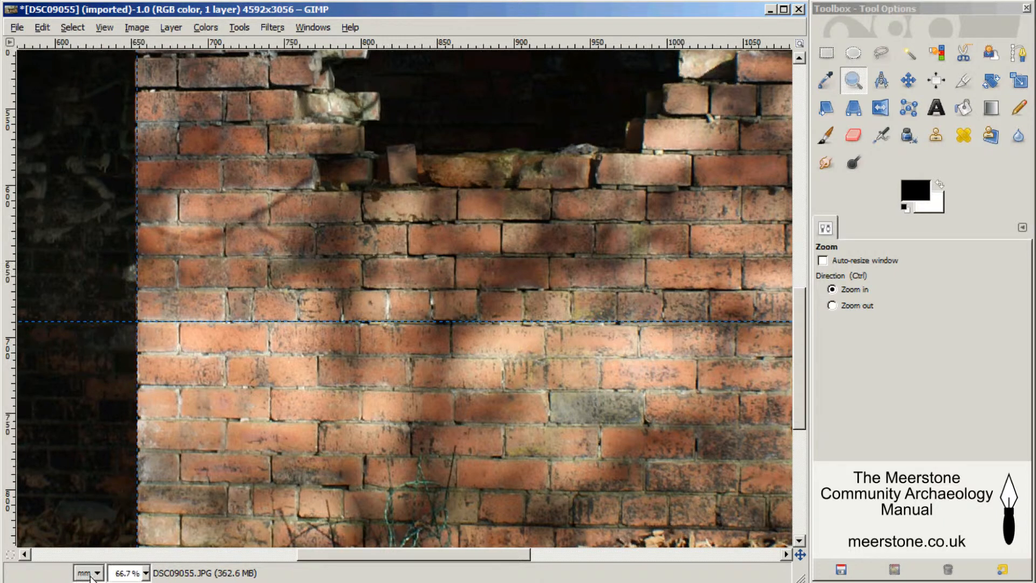
mouse_move(881, 82)
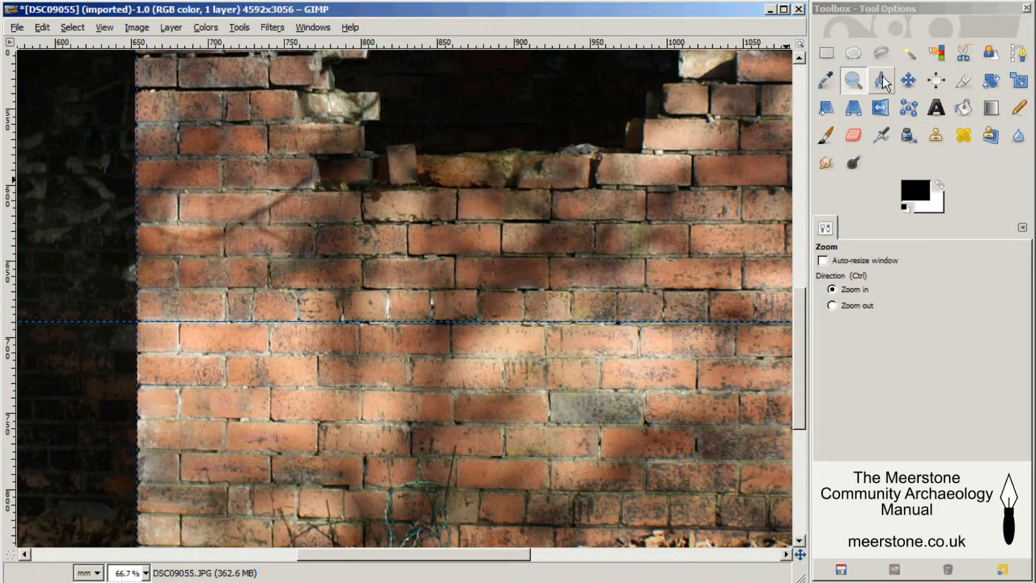
Measure the wall's width along the horizontal guide, reading 871 mm
click(879, 80)
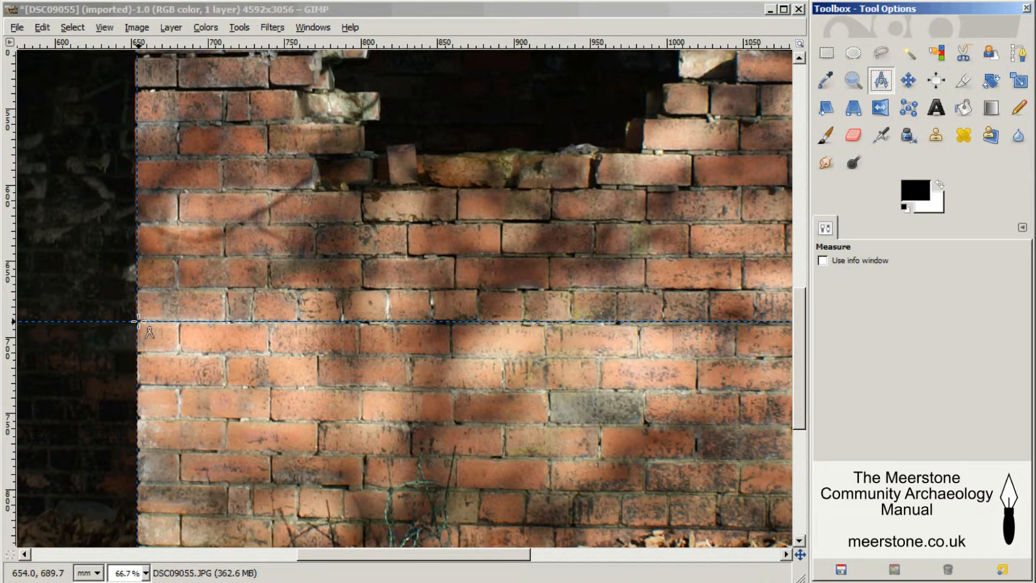
drag(139, 322, 668, 396)
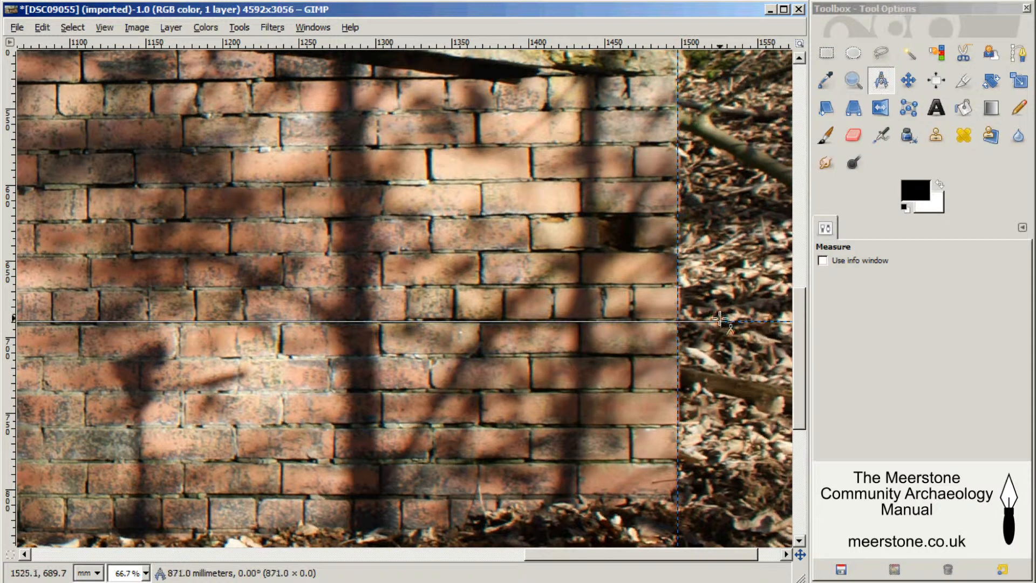
mouse_move(718, 321)
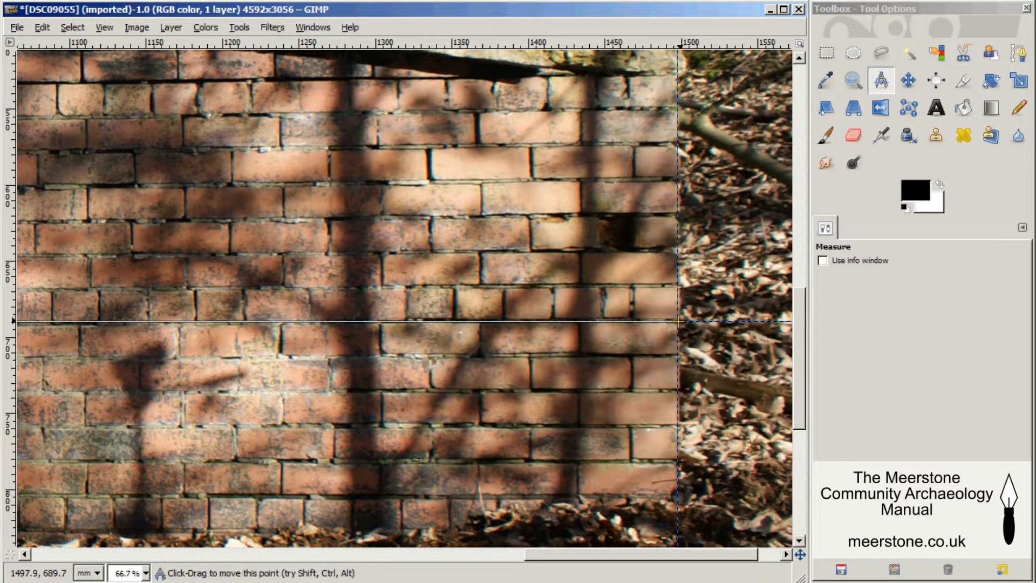
mouse_move(709, 304)
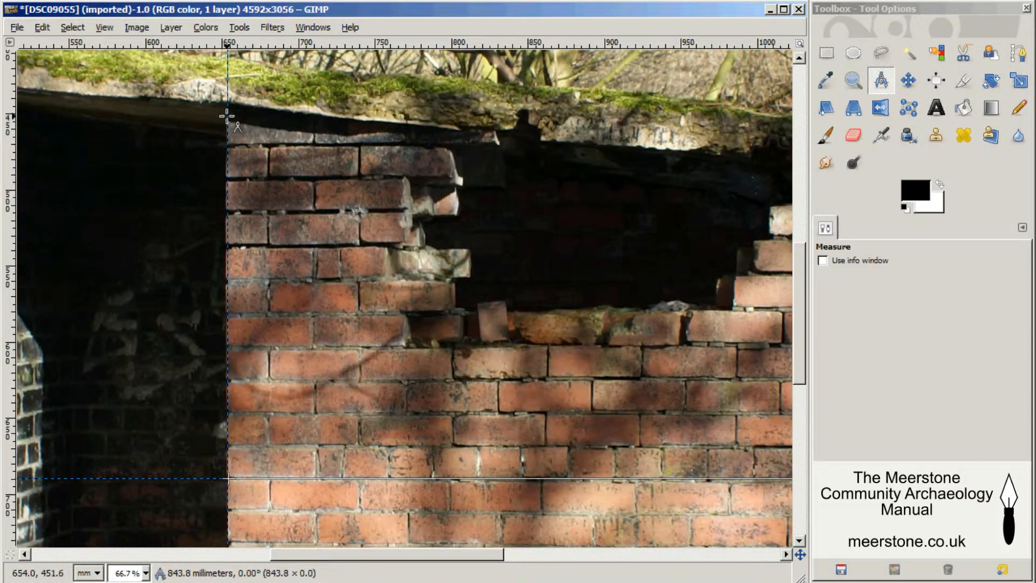
Zoom in on the wall's top left corner and measure down its left edge
click(854, 80)
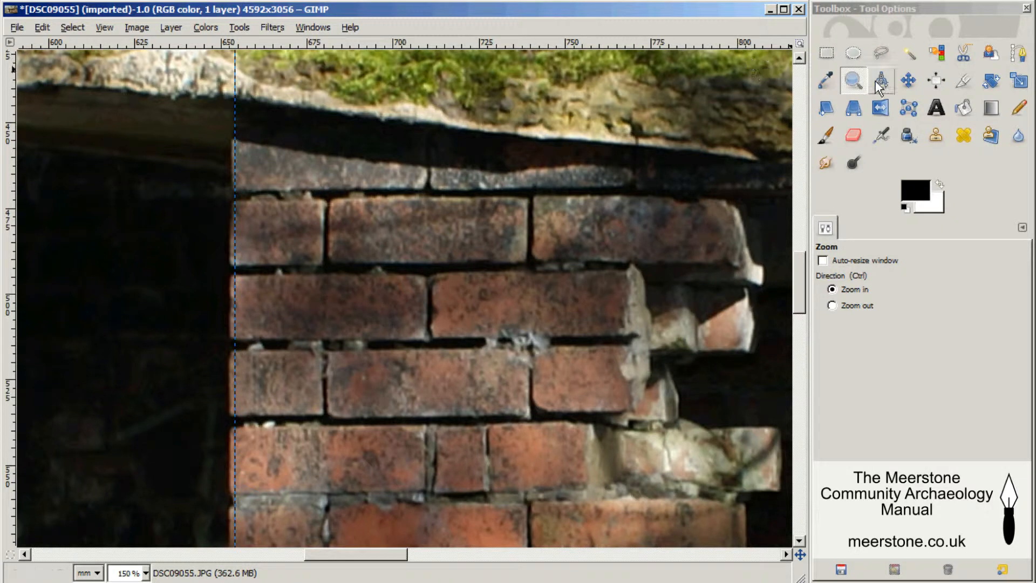
click(880, 80)
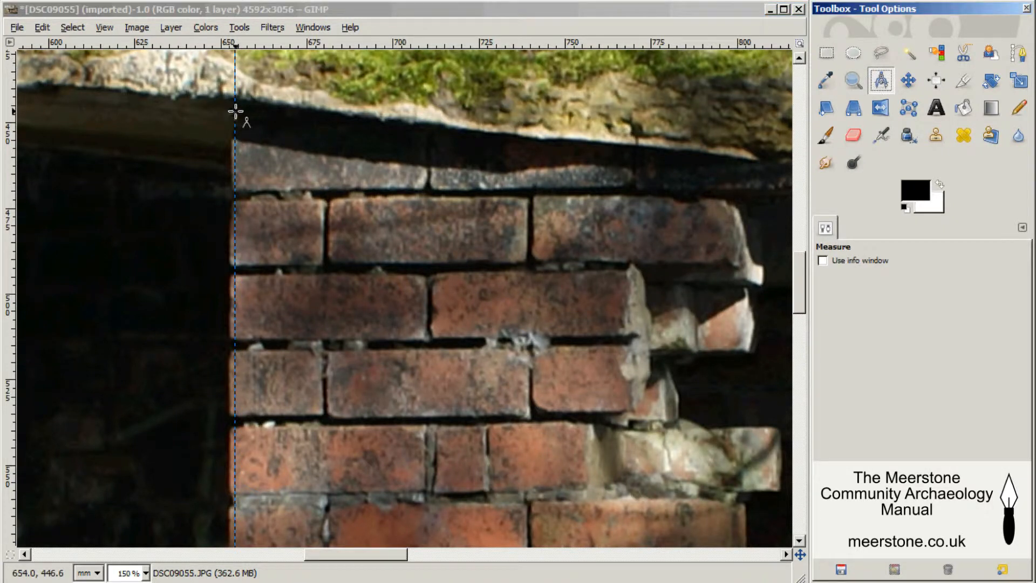
drag(235, 109, 253, 350)
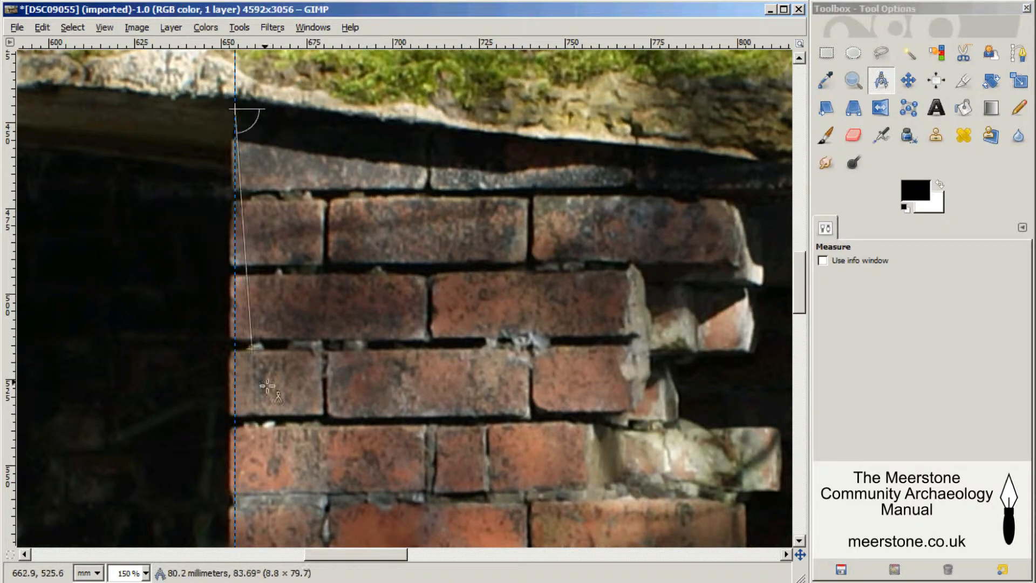
scroll(down, 3)
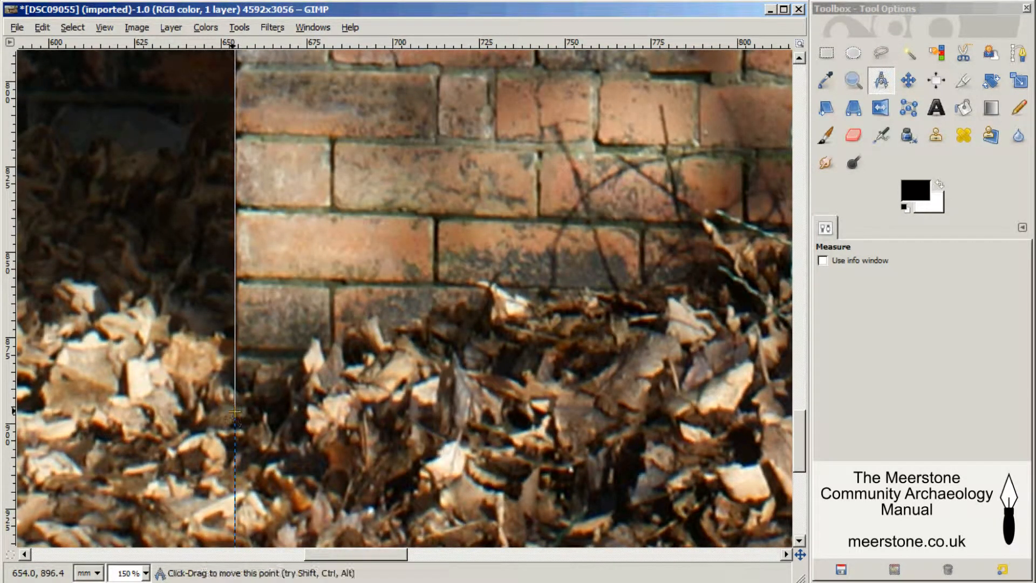
mouse_move(514, 520)
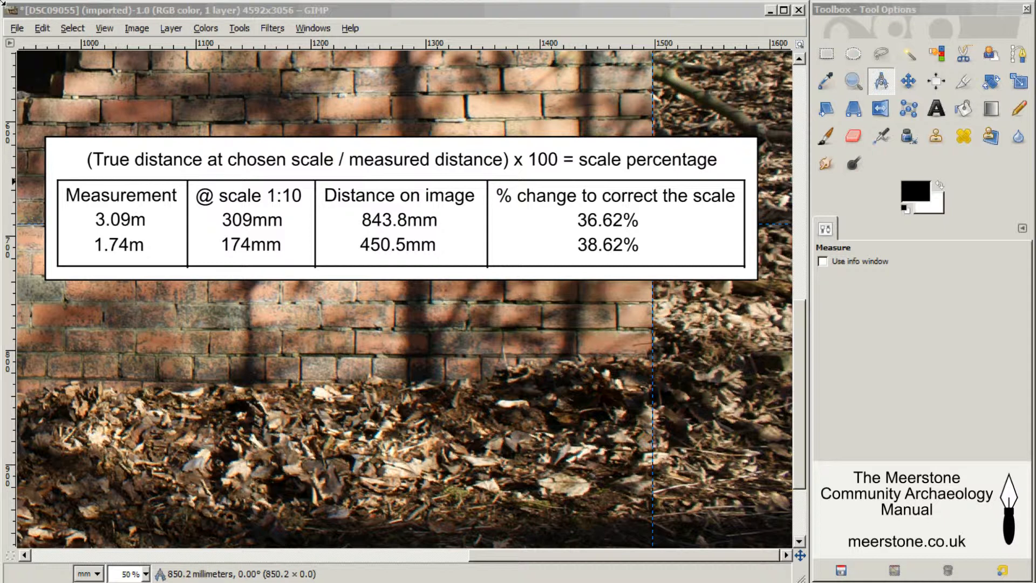
Scale the image in percent to width 36.63 and height 38.62, giving 1682 × 1180 px
click(137, 28)
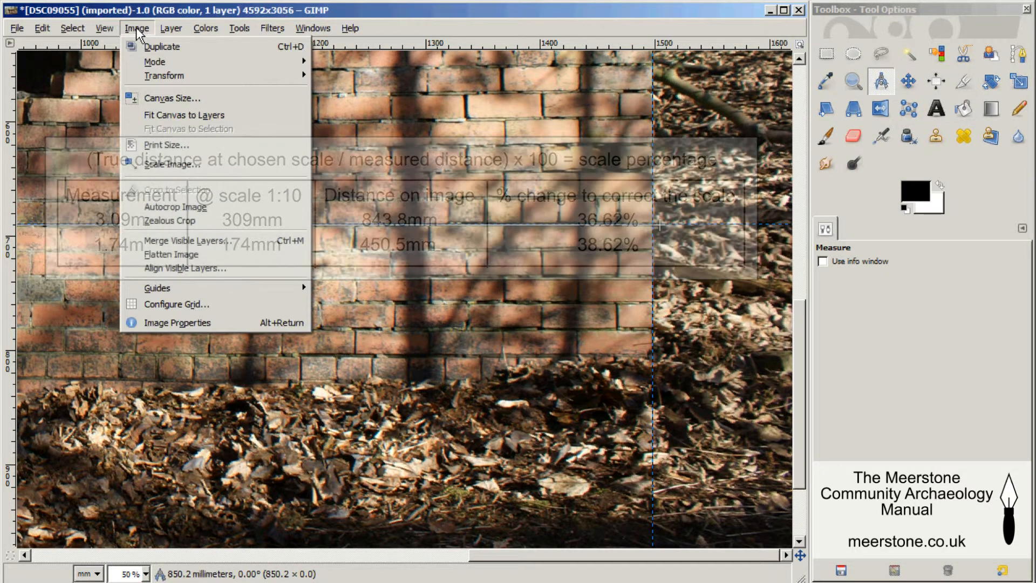
click(171, 165)
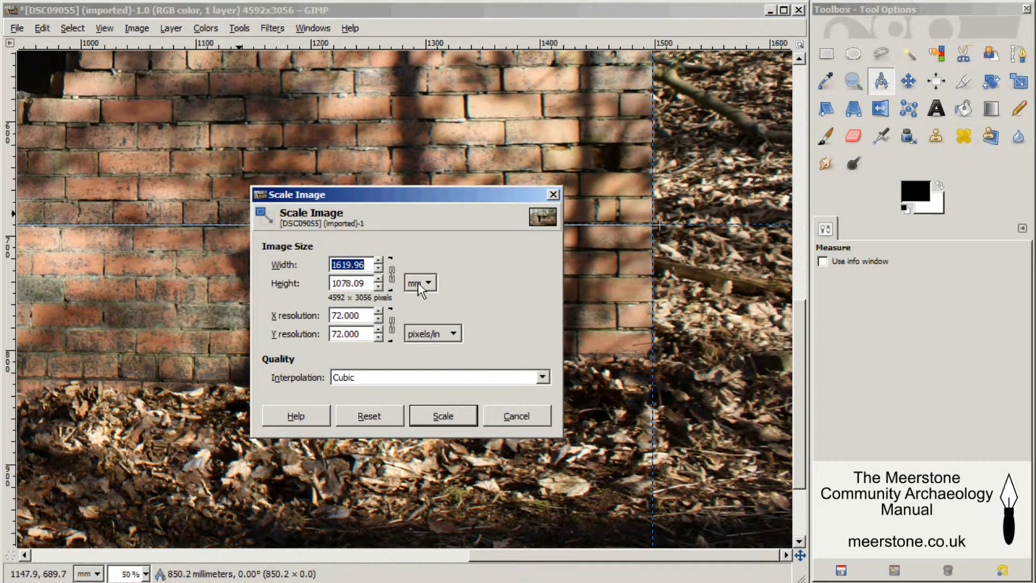
click(363, 264)
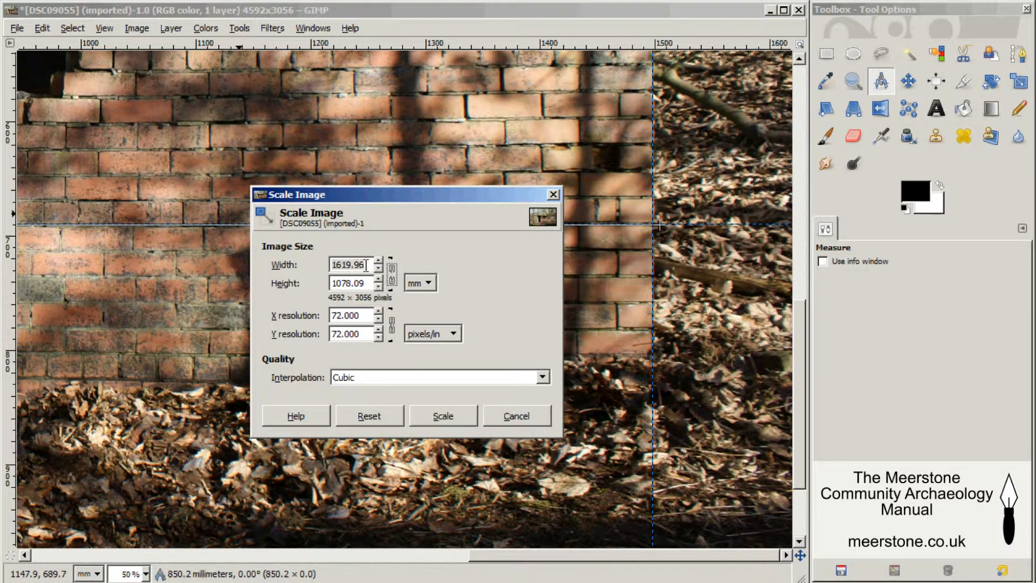
click(420, 282)
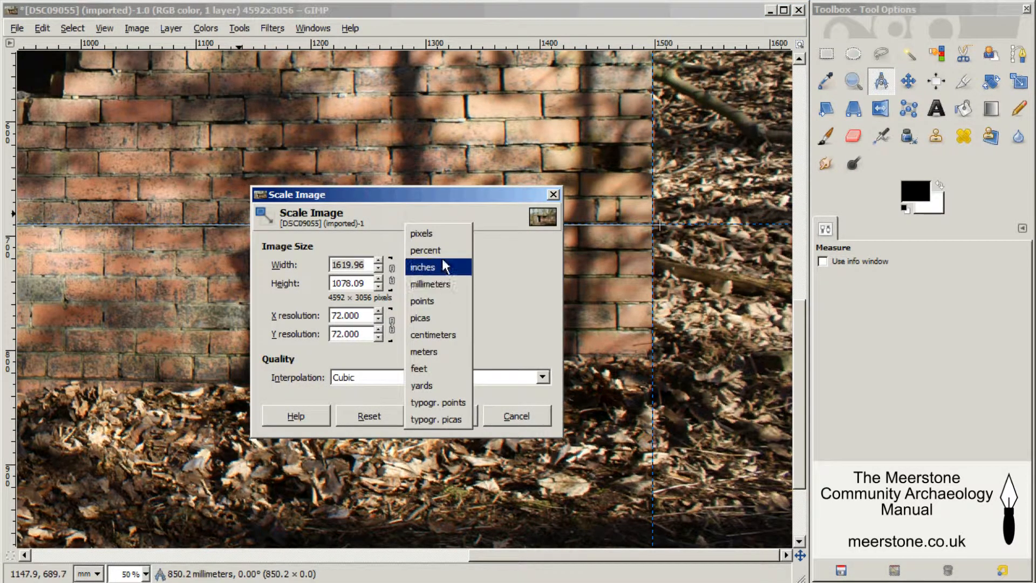
click(425, 250)
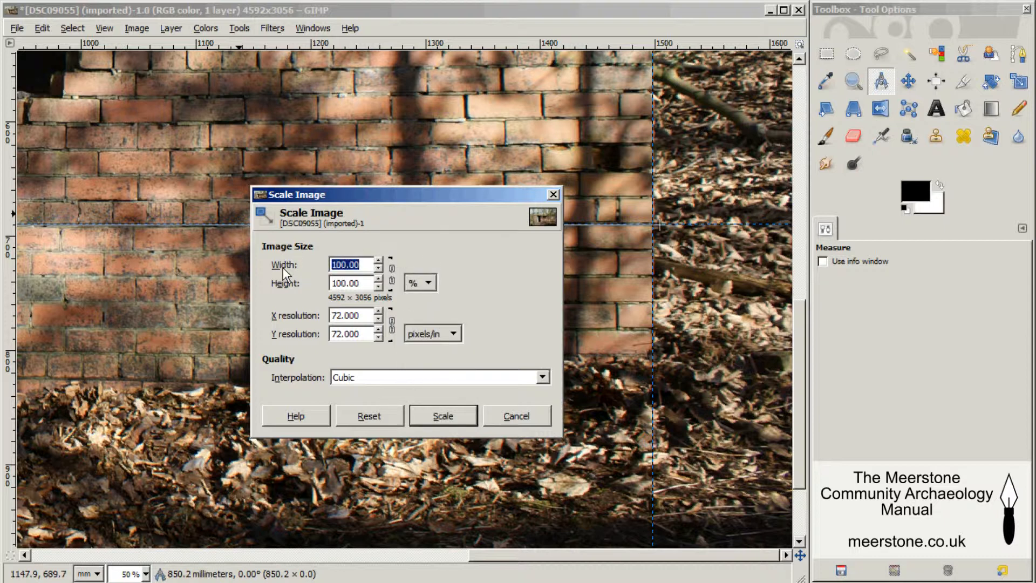
text(36.63)
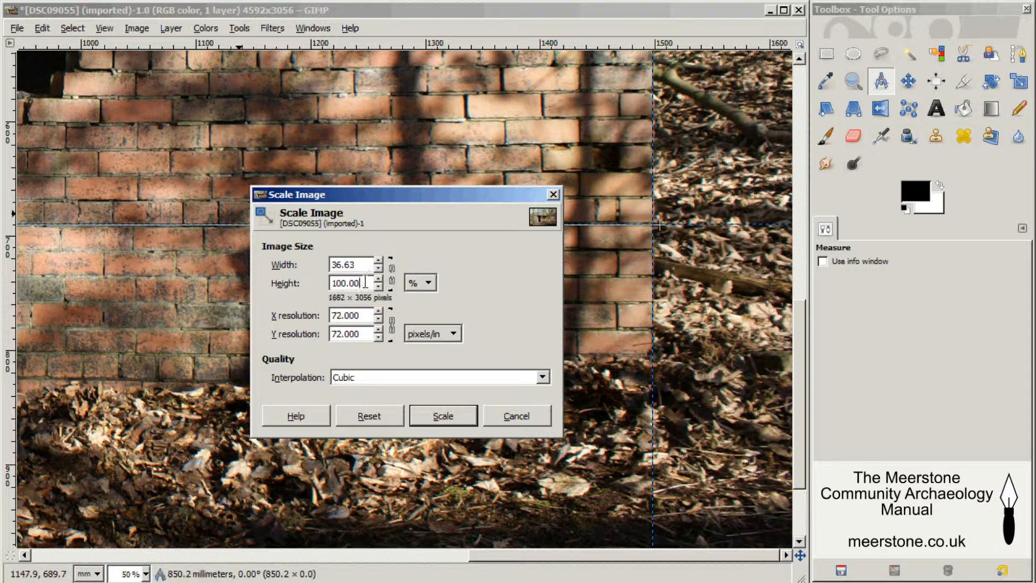
triple_click(349, 283)
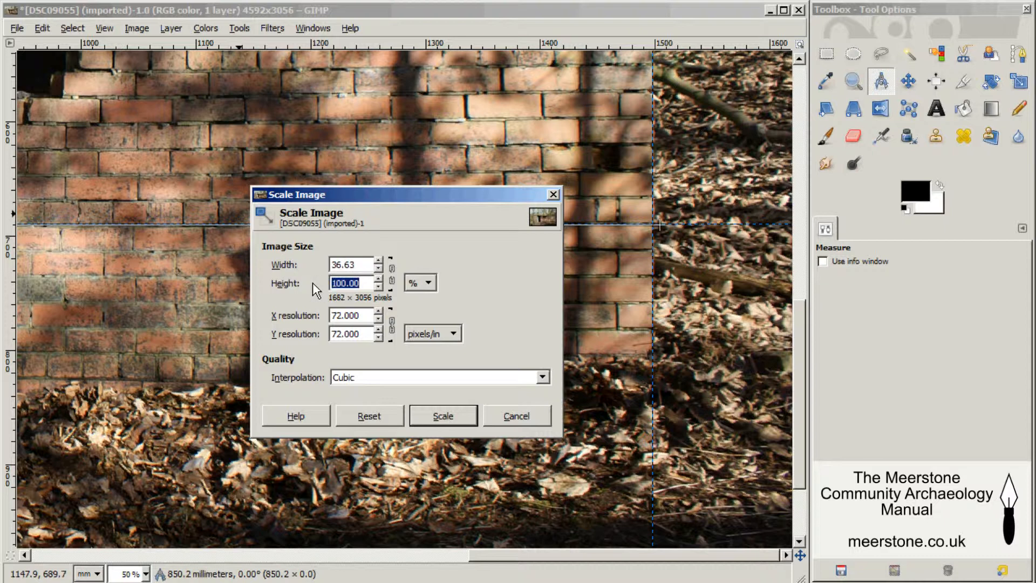
text(38)
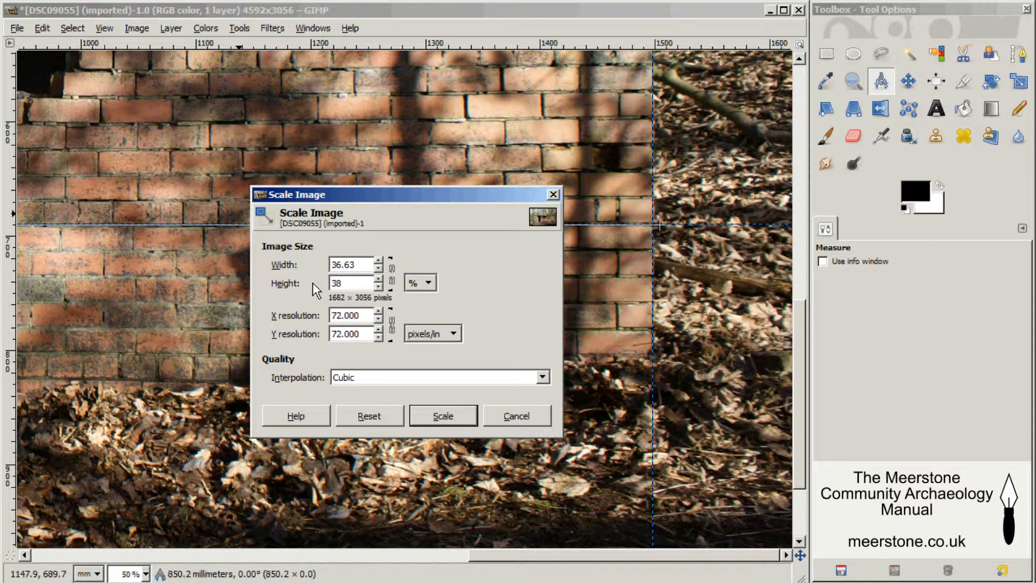
text(38.62)
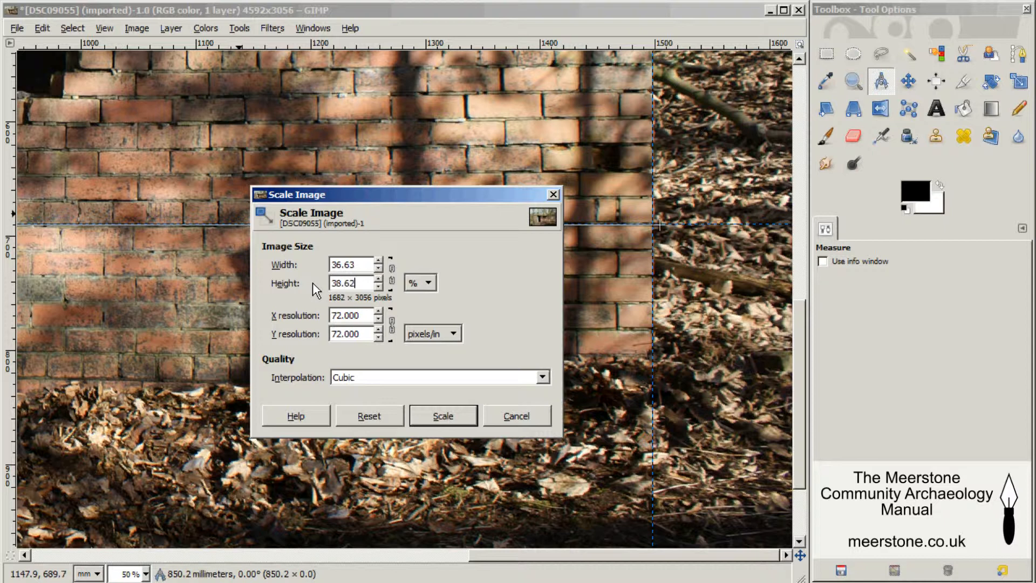
click(443, 415)
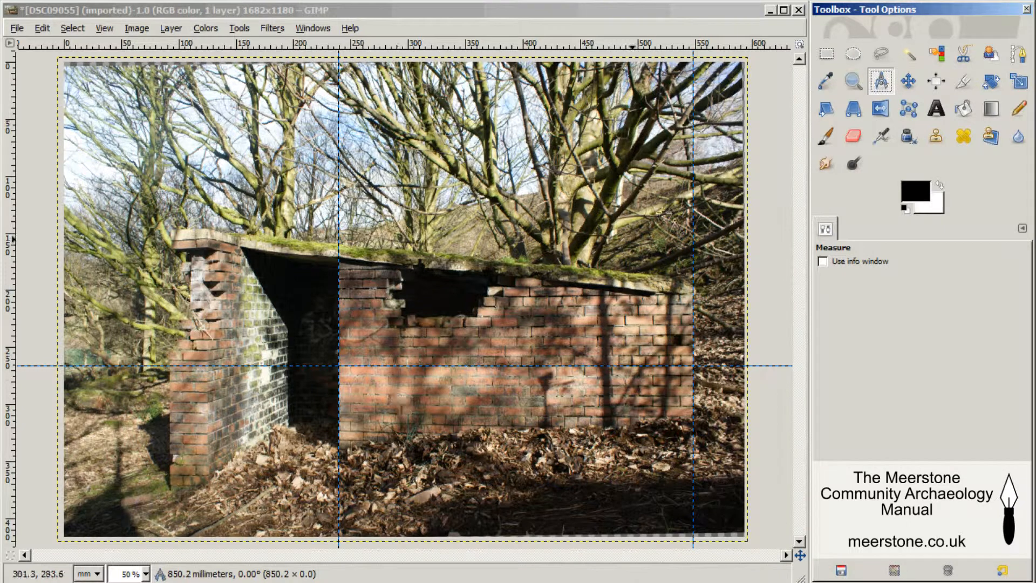
Zoom in on the rescaled wall and measure its length, reading 309.0 mm
click(851, 81)
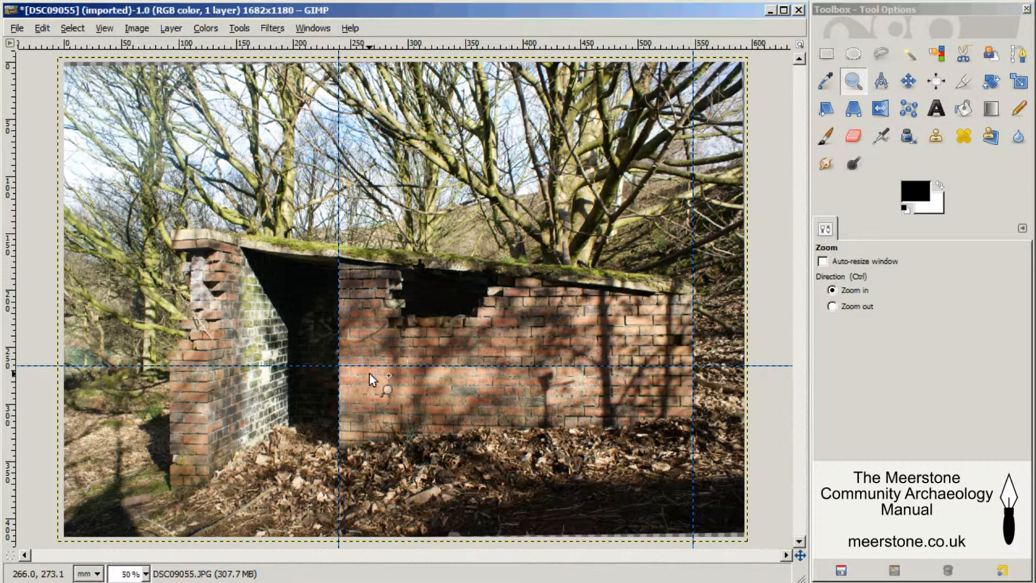
click(375, 378)
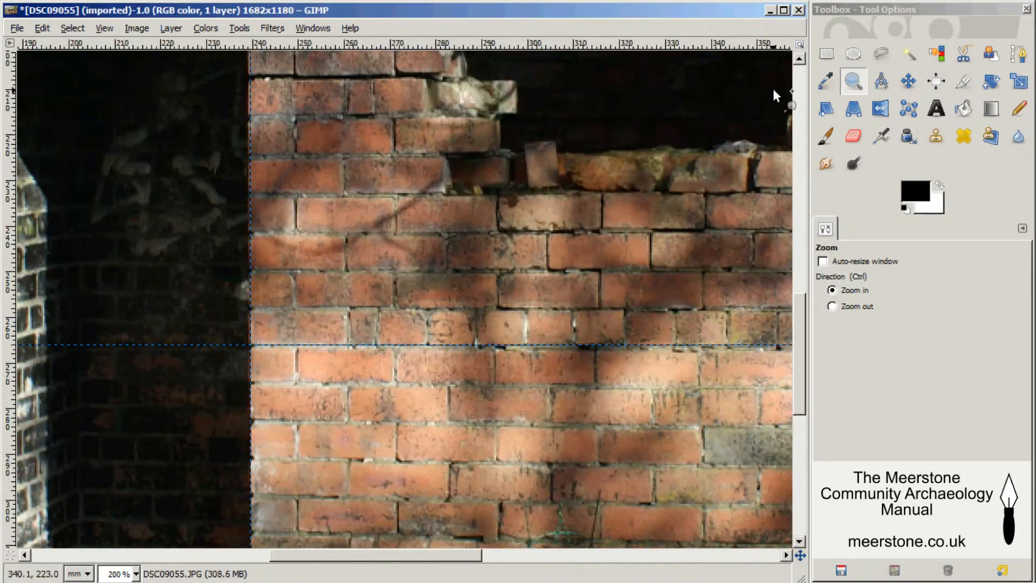
click(880, 81)
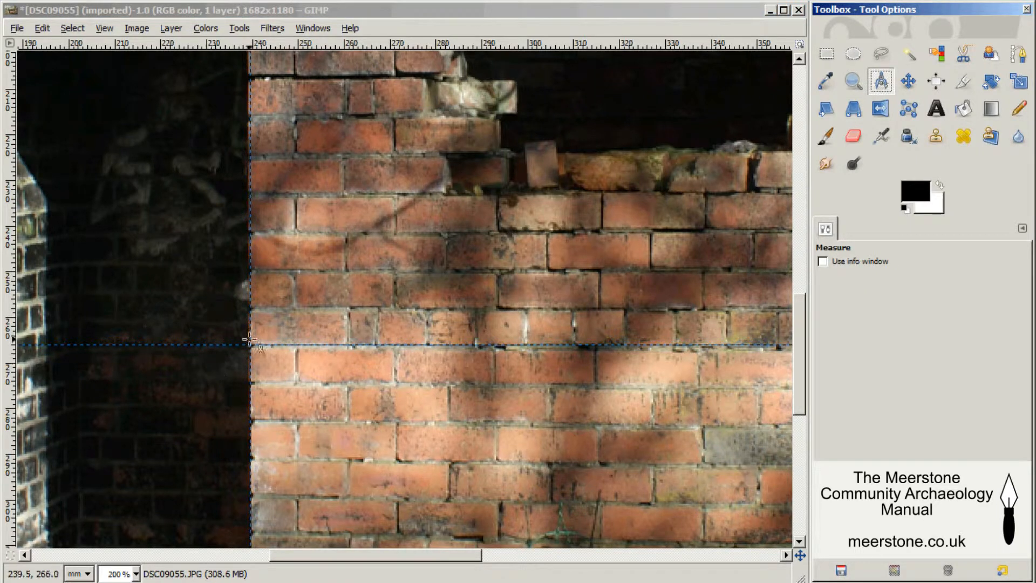
drag(250, 346, 551, 390)
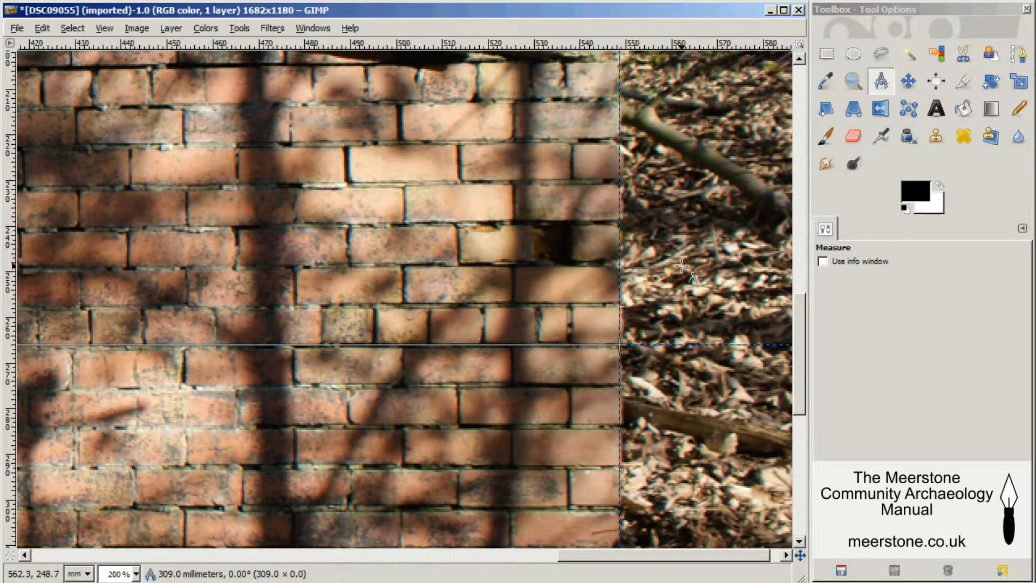
mouse_move(681, 266)
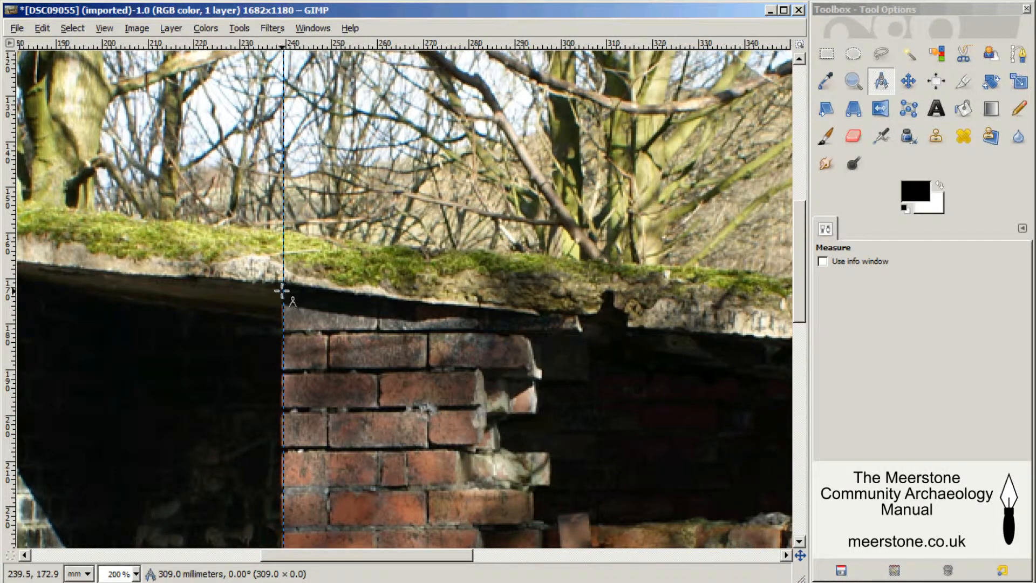
drag(283, 291, 404, 492)
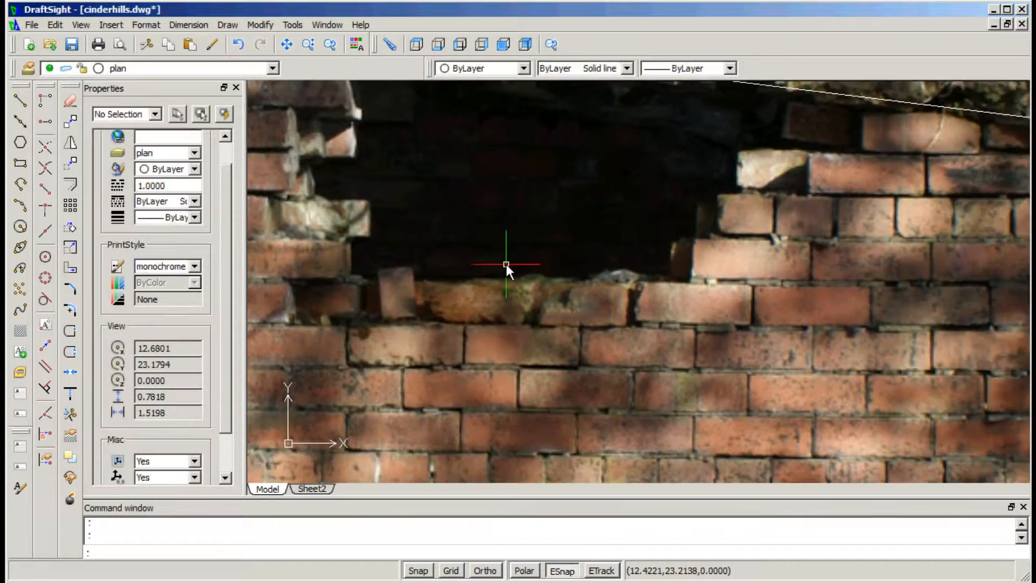
Draw a line through three points up the stepped brick edge right of the hole
click(527, 570)
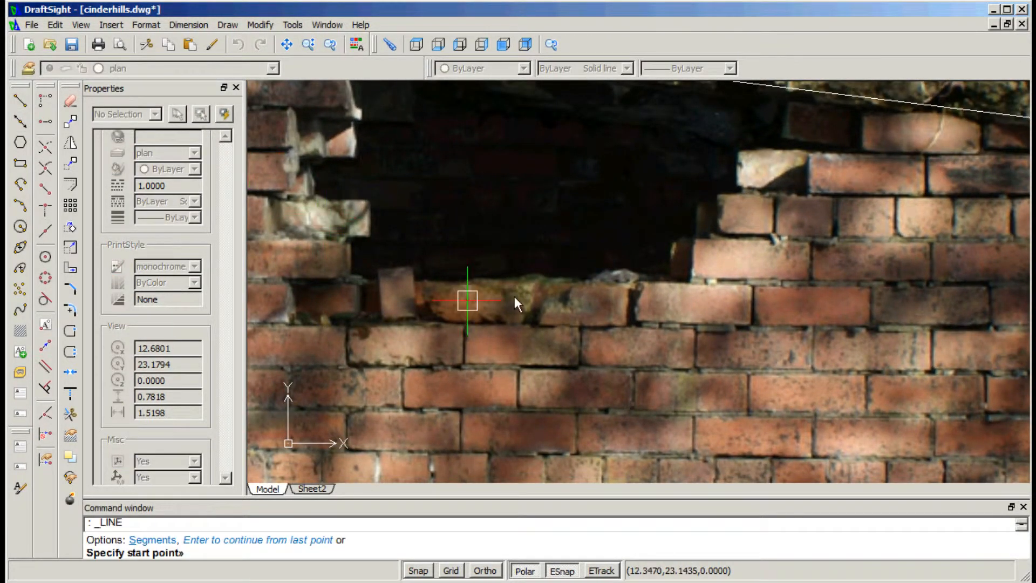
mouse_move(641, 288)
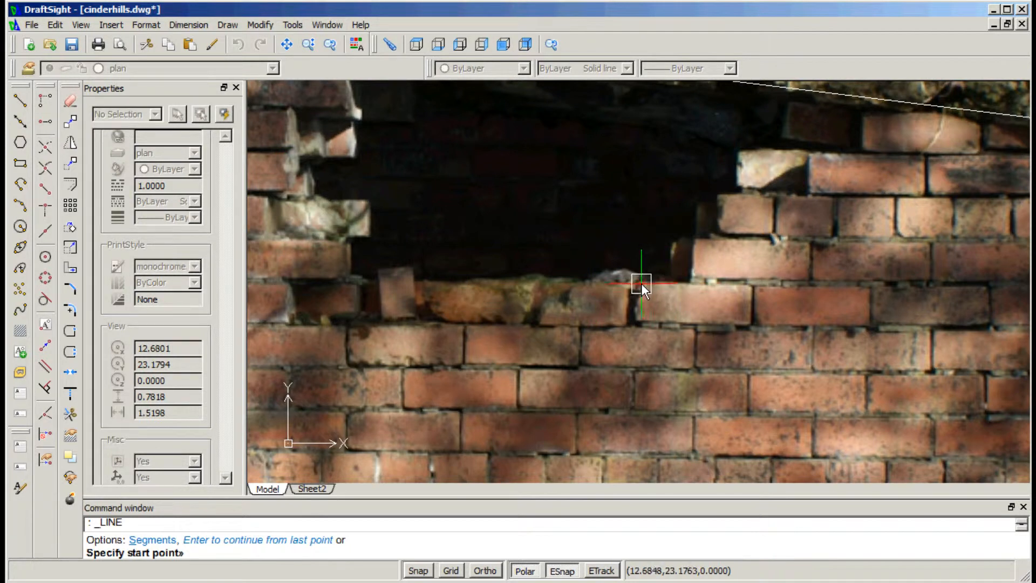
click(640, 287)
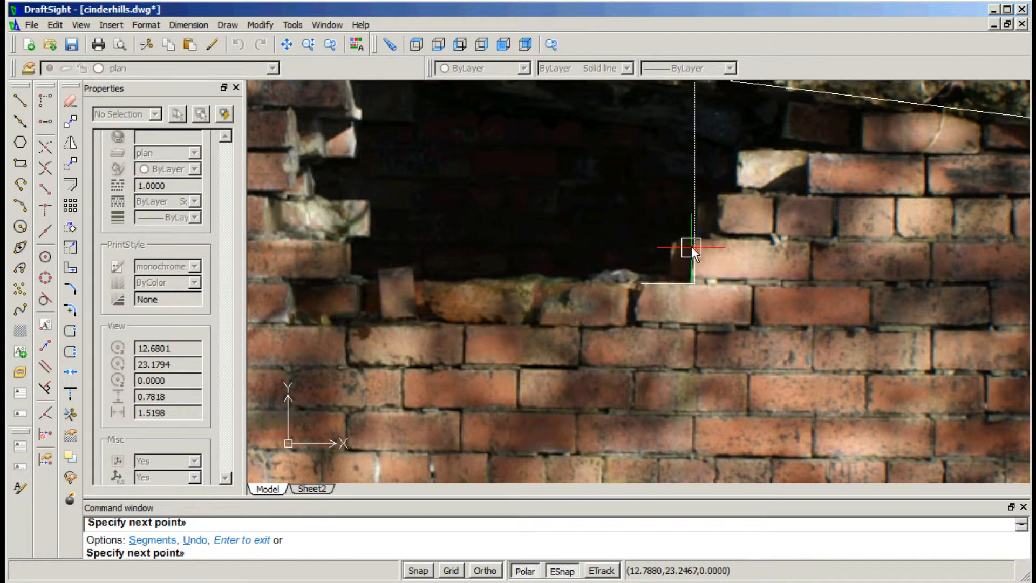
click(692, 248)
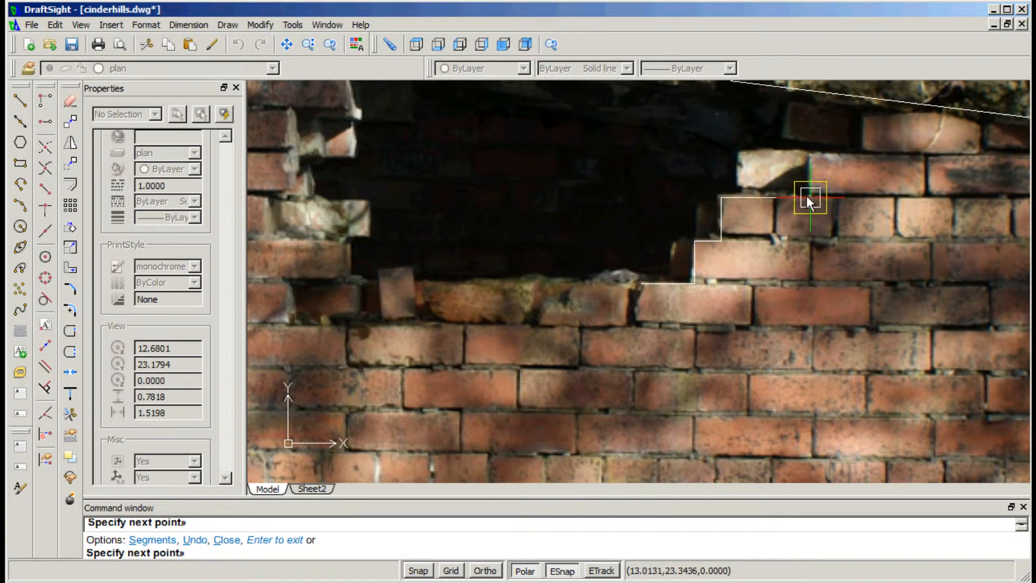
click(813, 199)
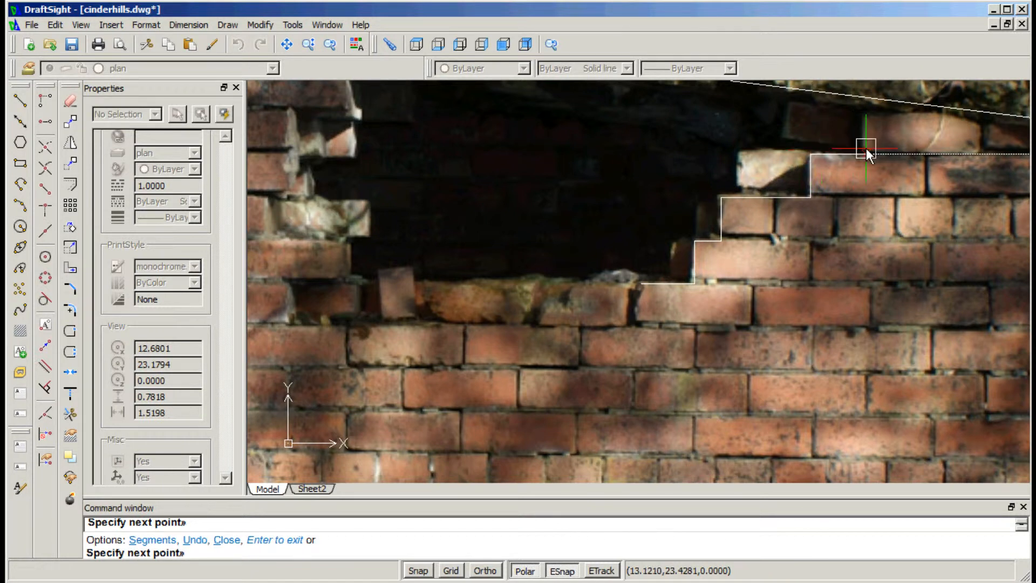